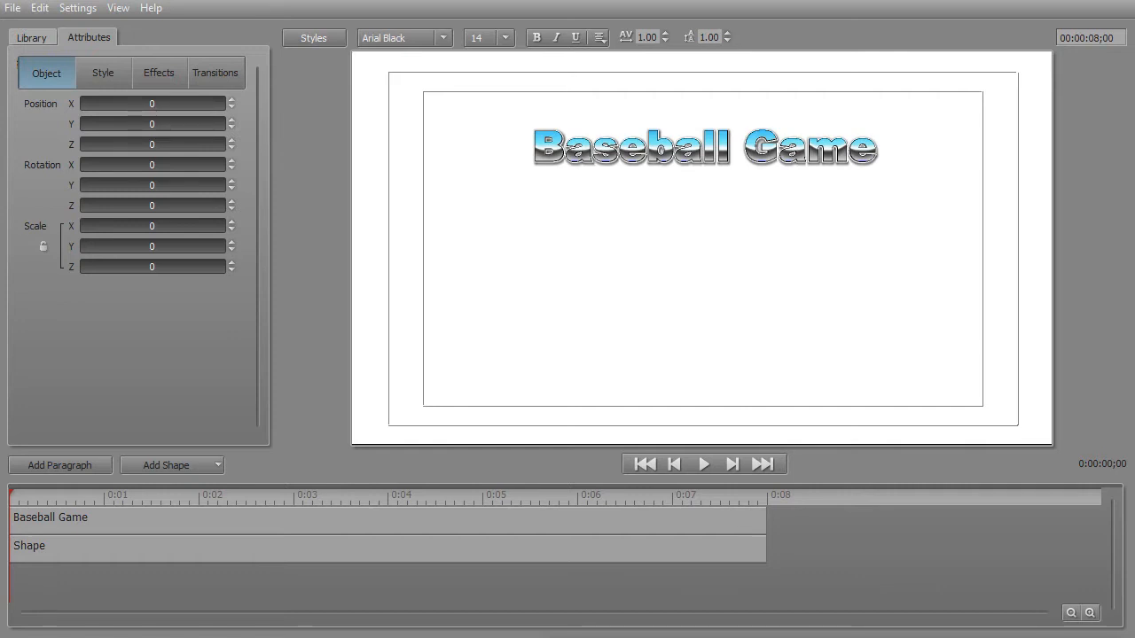
pyautogui.moveTo(287, 347)
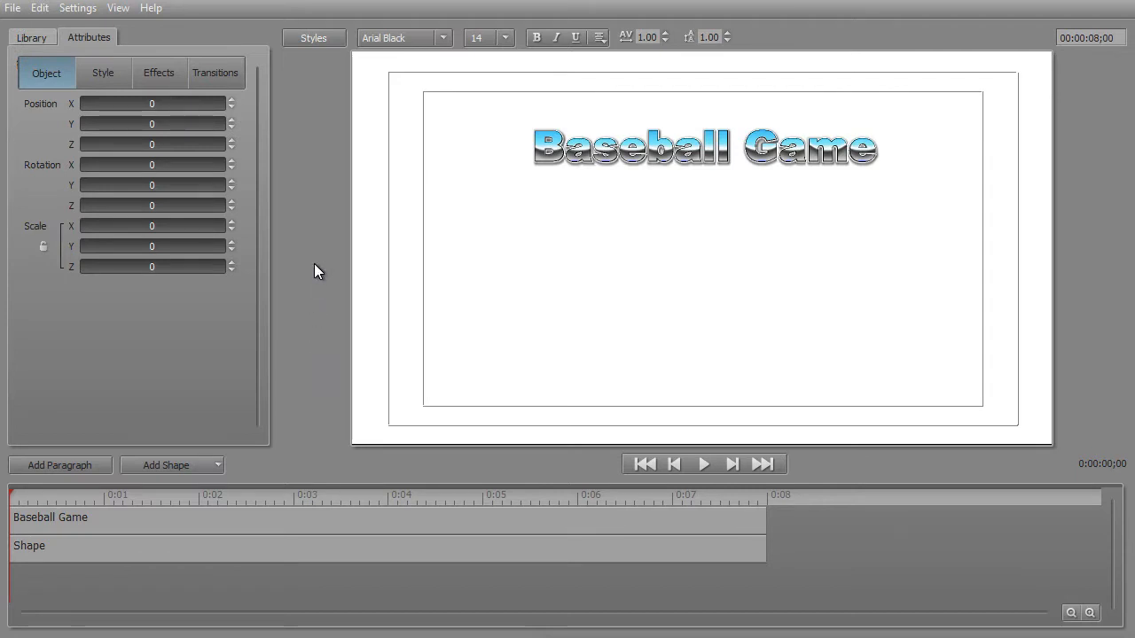
pyautogui.moveTo(14, 24)
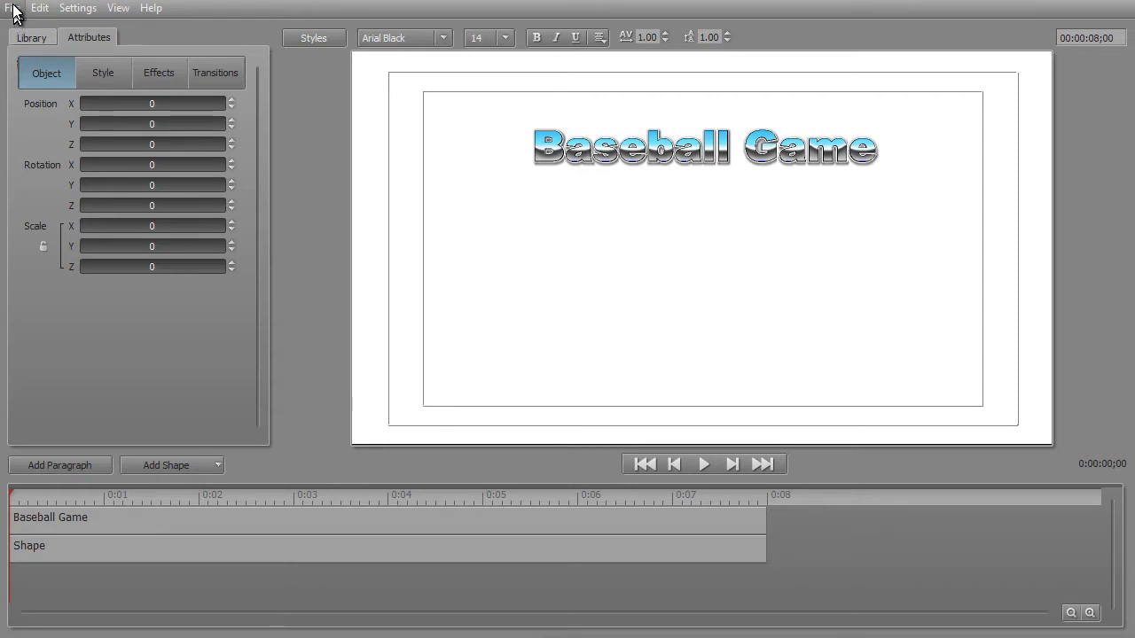
# Step: Import the baseball picture through File > Import Image as a new layer under the title
pyautogui.click(10, 7)
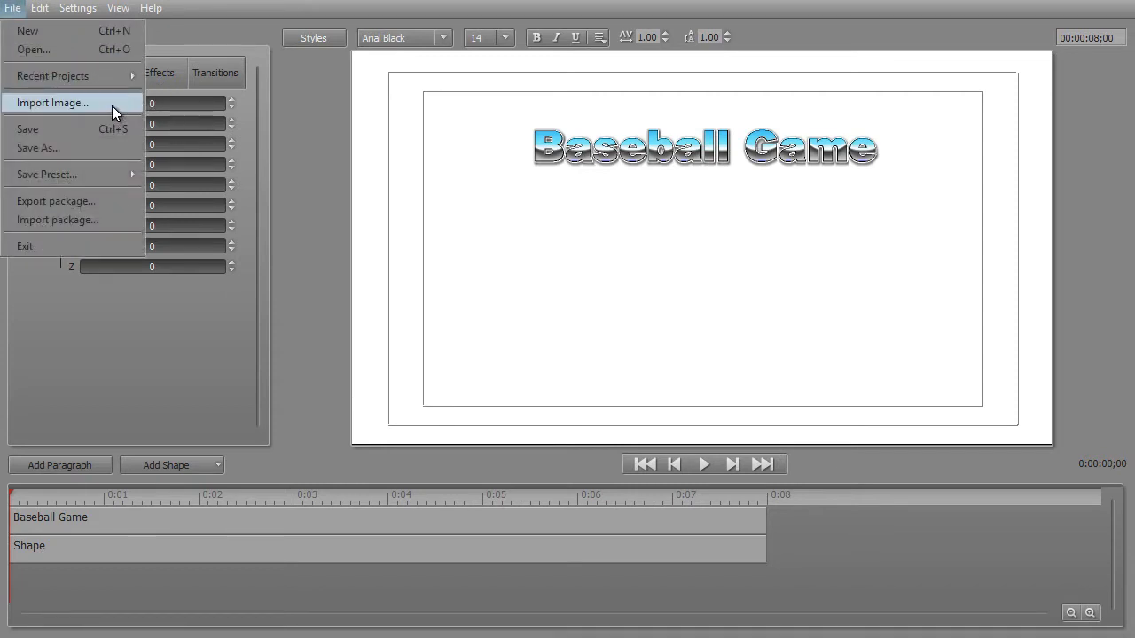
pyautogui.click(53, 101)
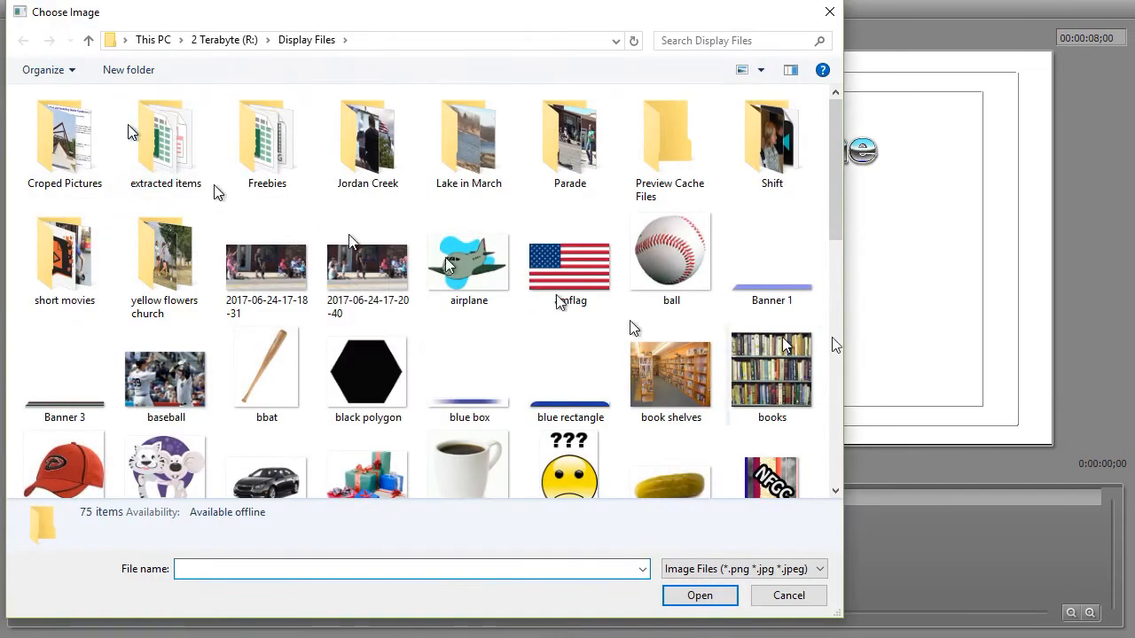
pyautogui.click(670, 252)
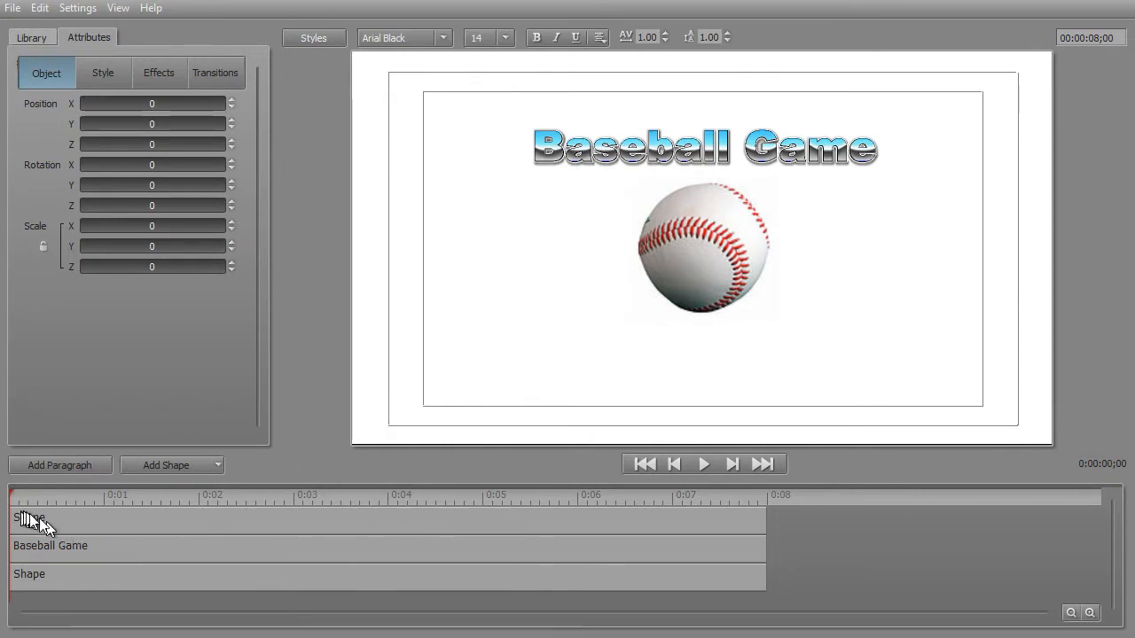
# Step: Select the baseball Shape layer and drag it down into the lower-left corner of the canvas
pyautogui.click(32, 518)
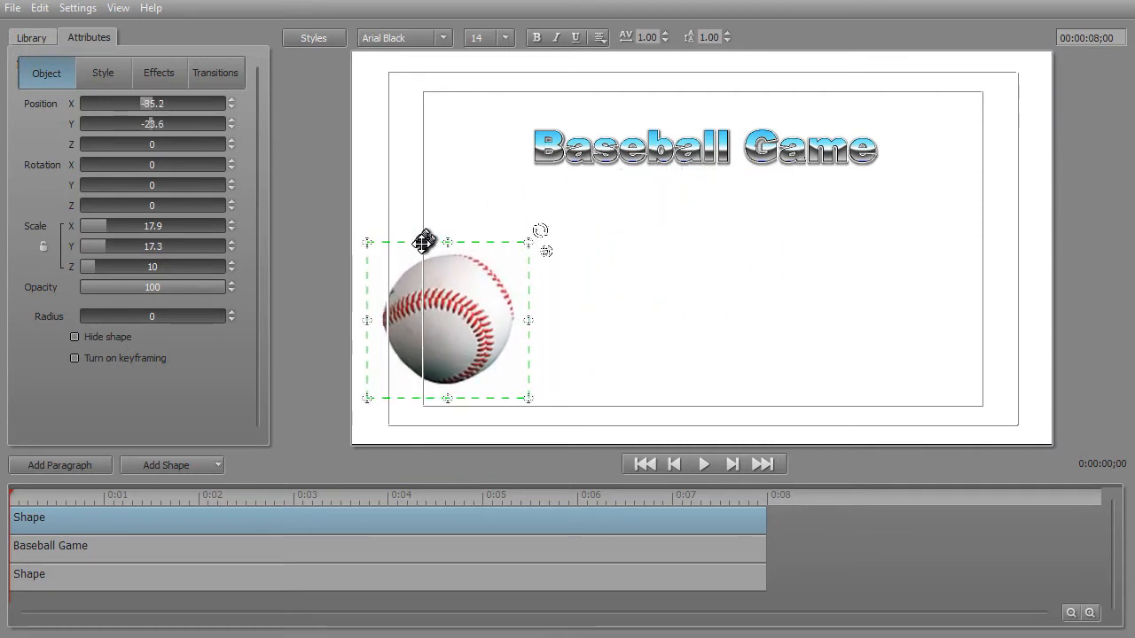
pyautogui.moveTo(423, 241); pyautogui.dragTo(429, 252)
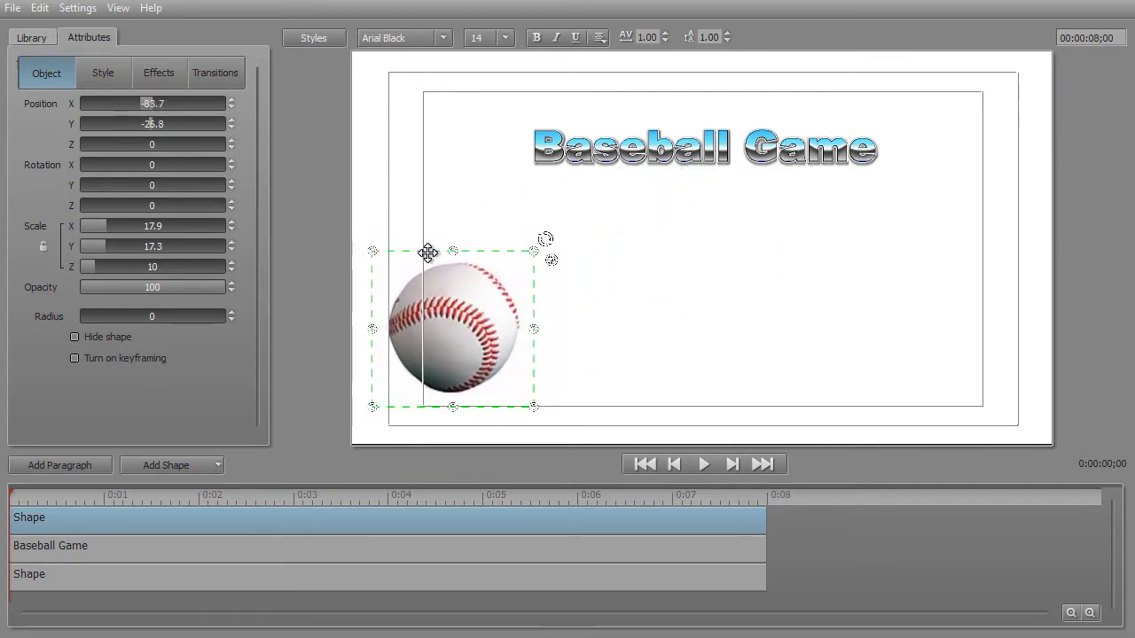
pyautogui.moveTo(429, 252); pyautogui.dragTo(429, 262)
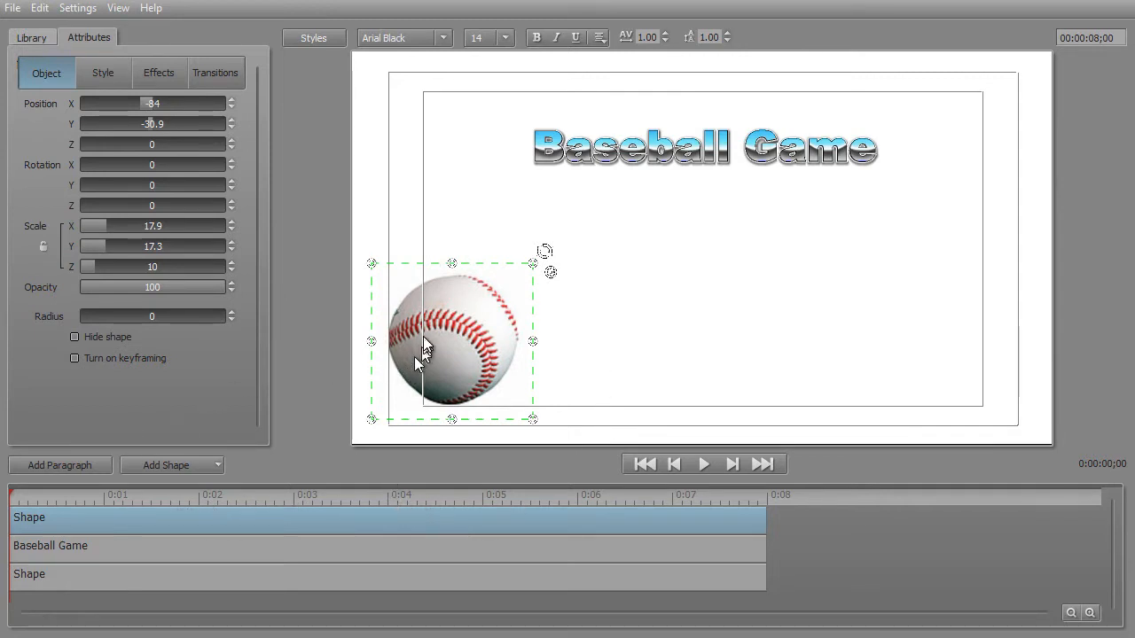
pyautogui.moveTo(419, 339)
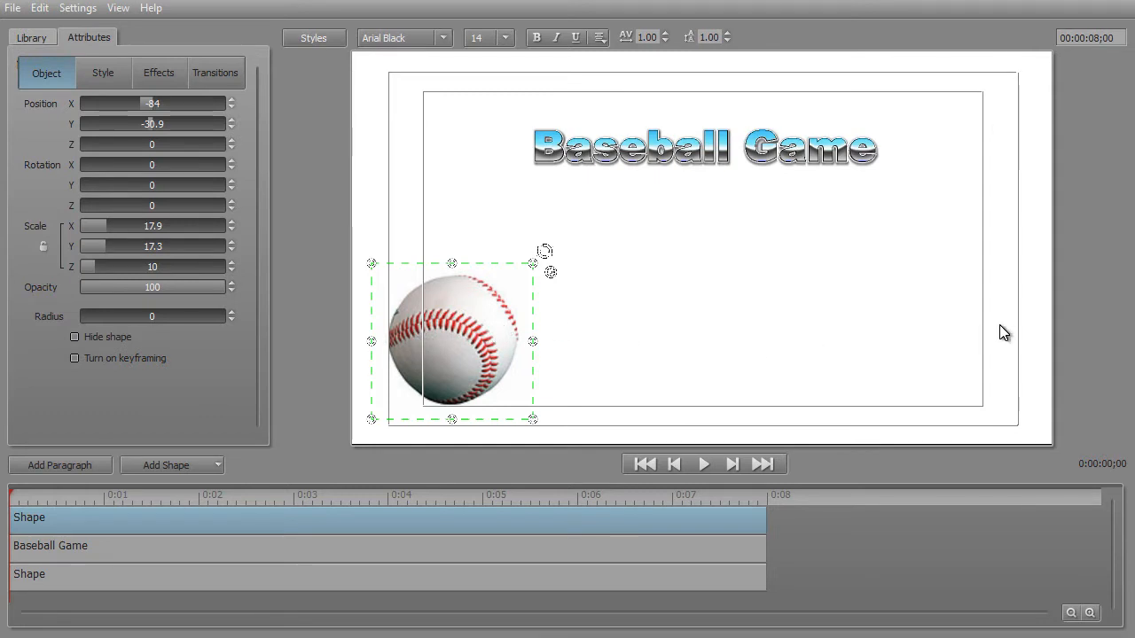
pyautogui.moveTo(227, 427)
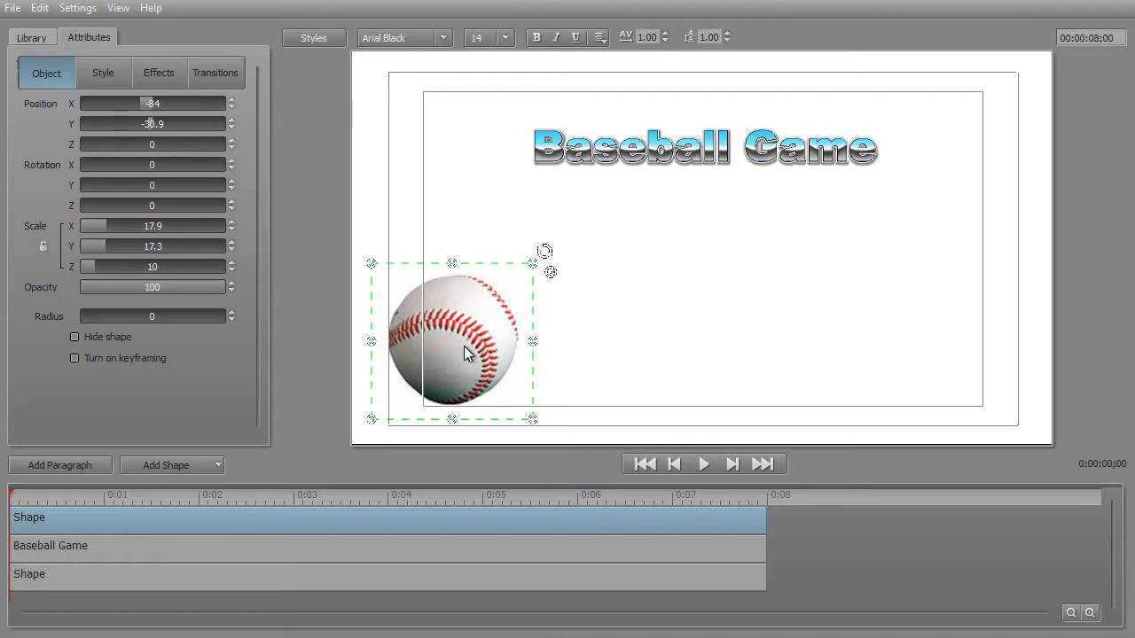
pyautogui.moveTo(110, 373)
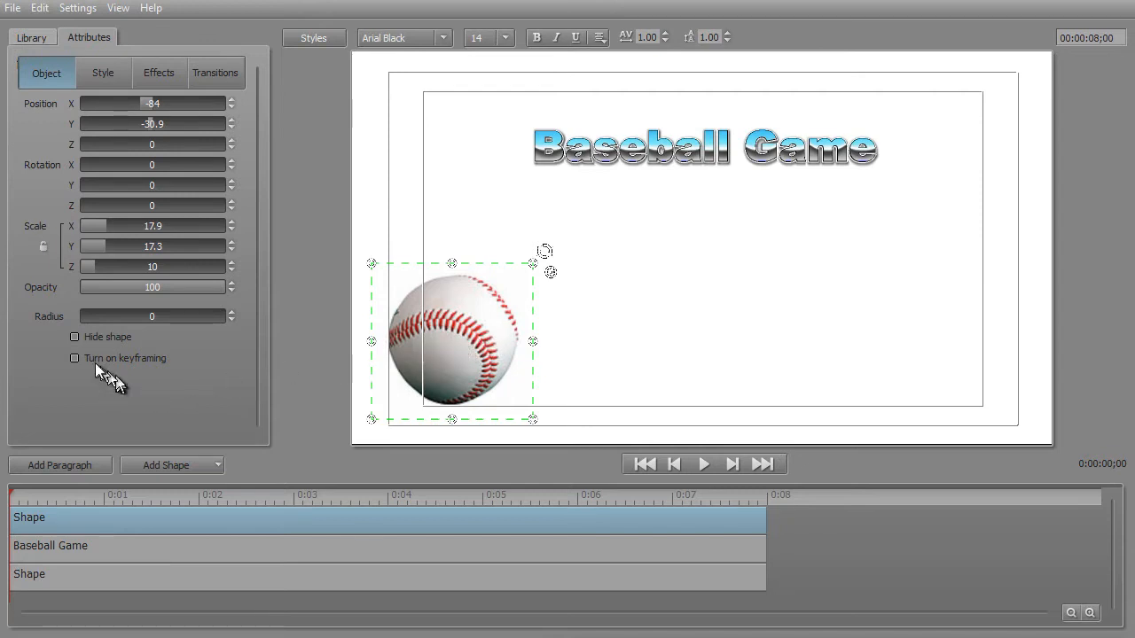
# Step: Tick 'Turn on keyframing' for the baseball layer, creating its first keyframe
pyautogui.click(75, 358)
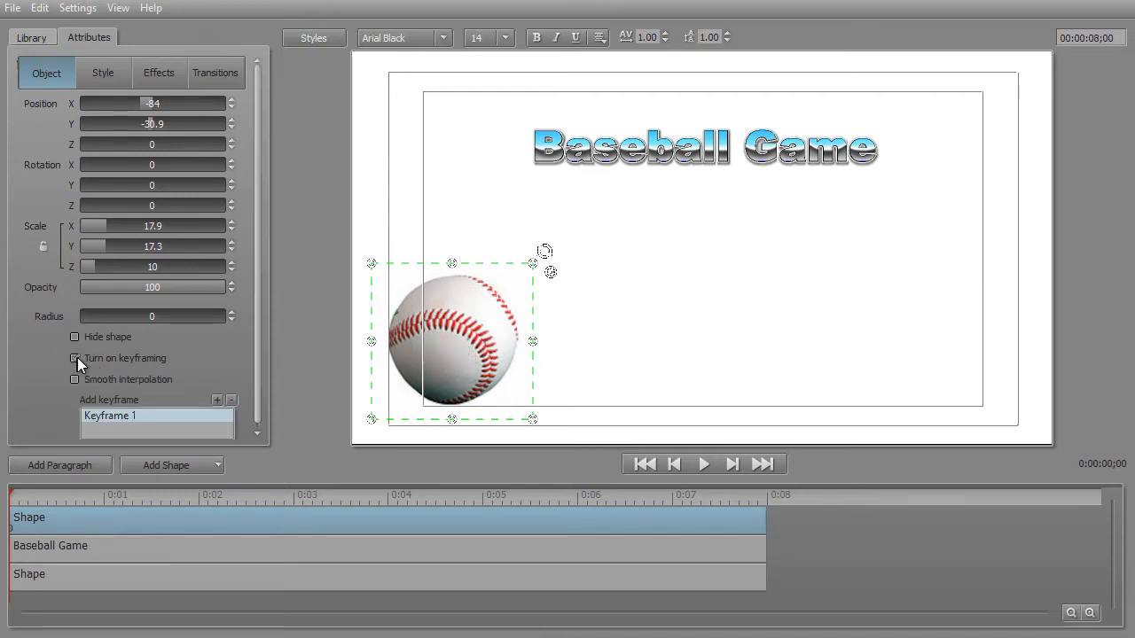
pyautogui.click(74, 358)
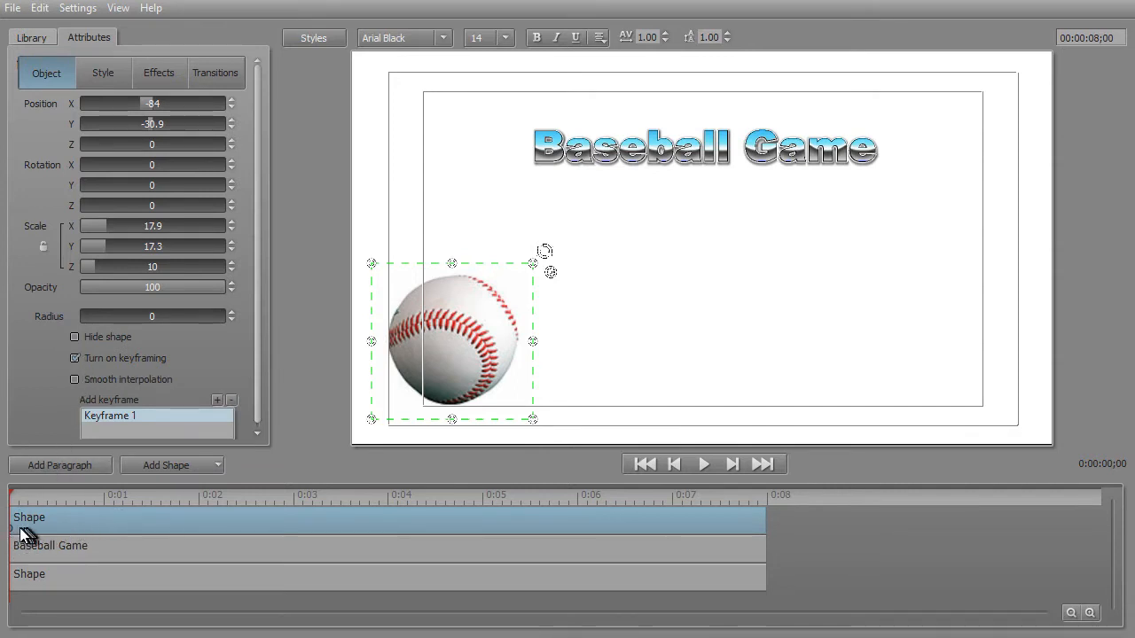
pyautogui.moveTo(185, 539)
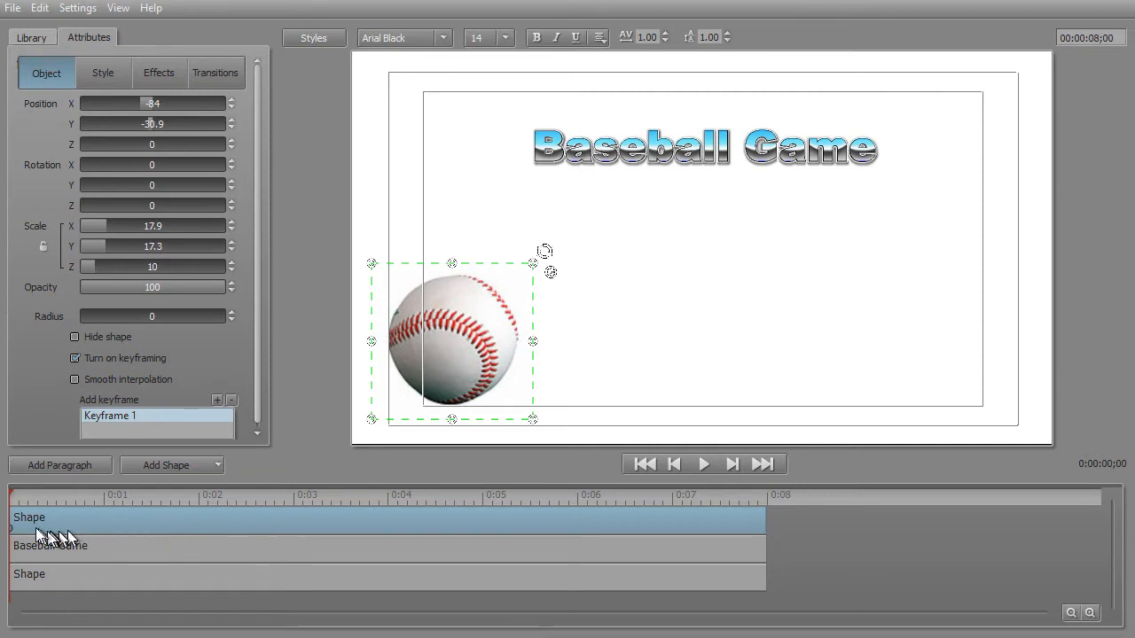
pyautogui.moveTo(71, 521)
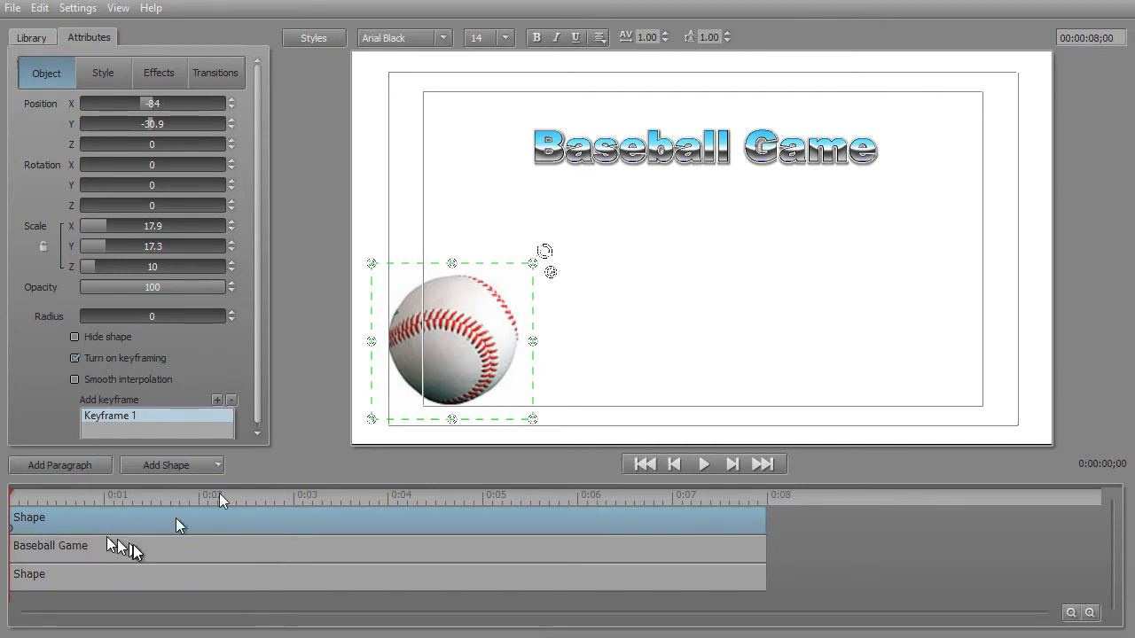
pyautogui.moveTo(493, 376)
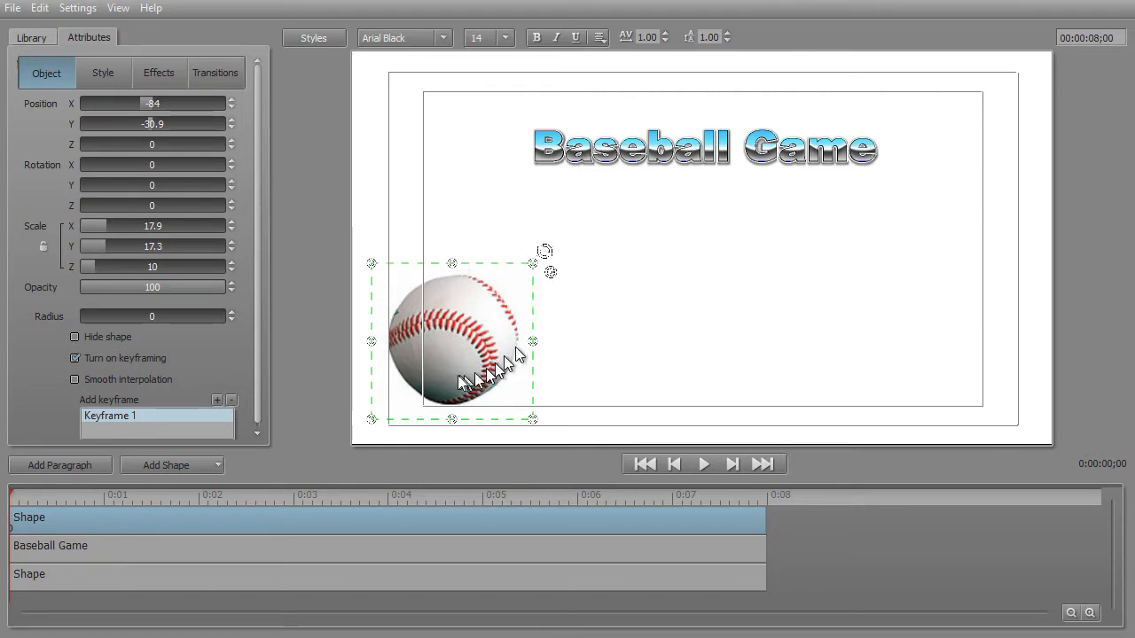
pyautogui.moveTo(452, 346)
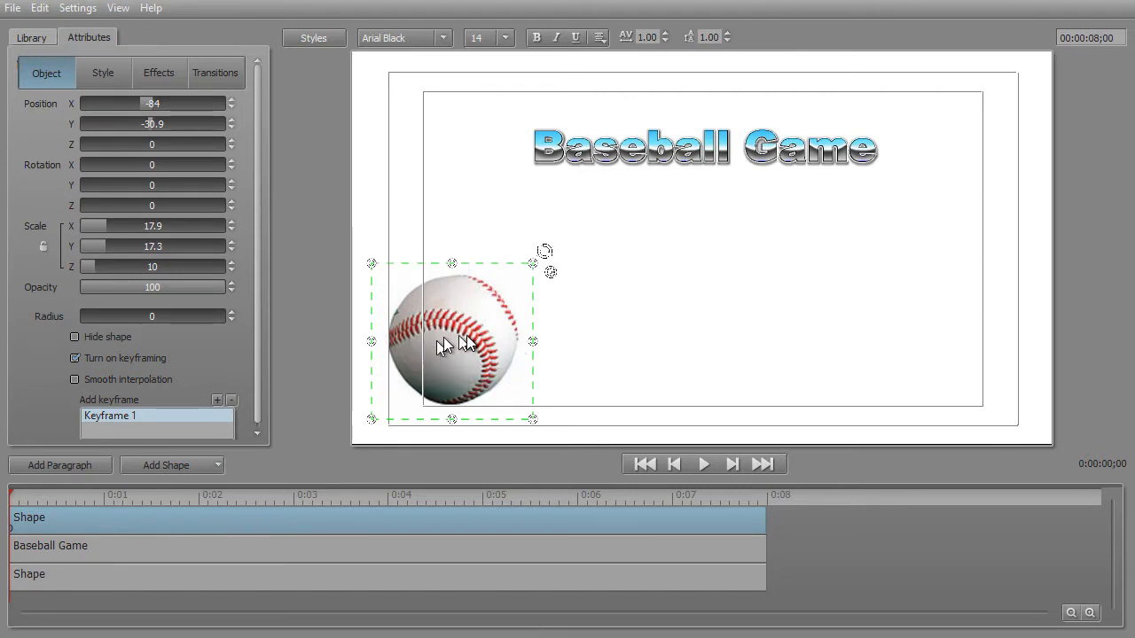
pyautogui.moveTo(465, 344)
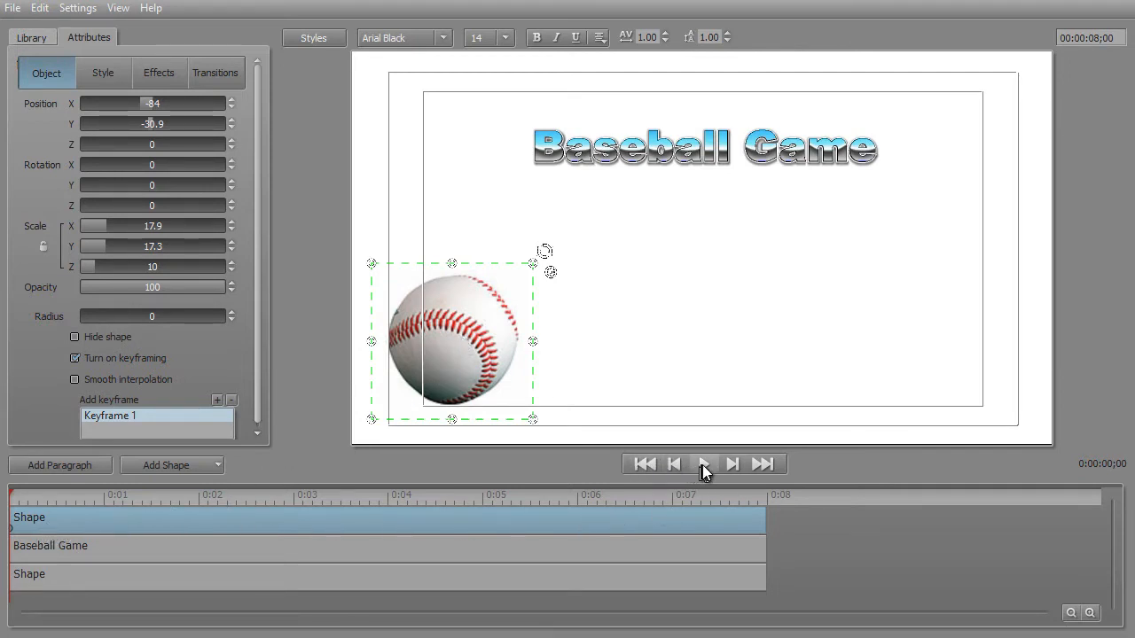
pyautogui.click(704, 465)
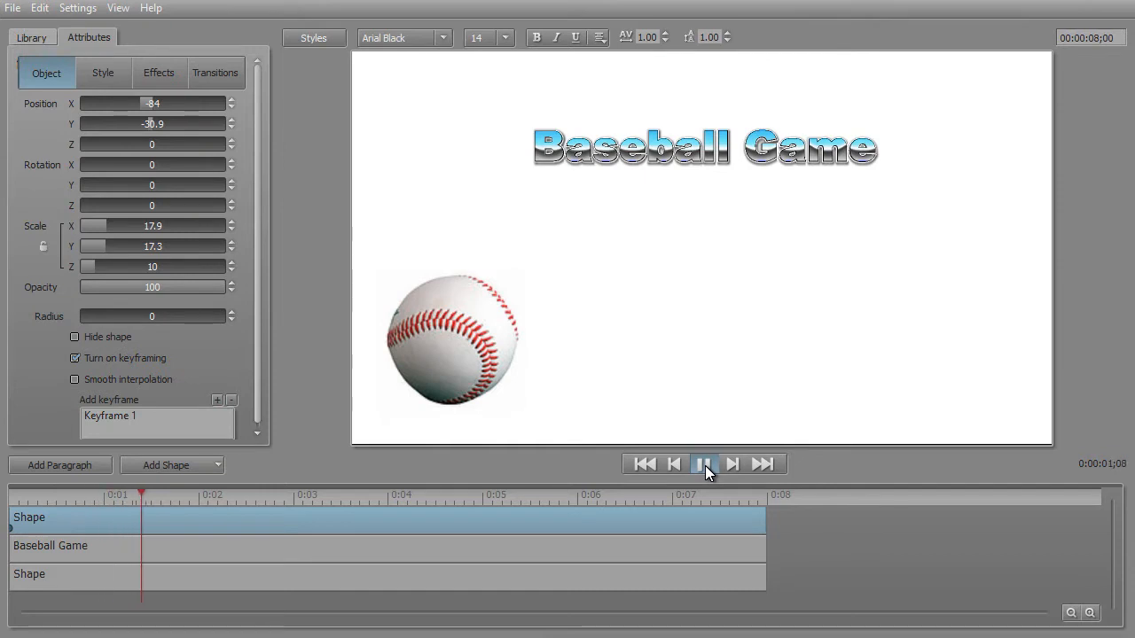
pyautogui.click(702, 463)
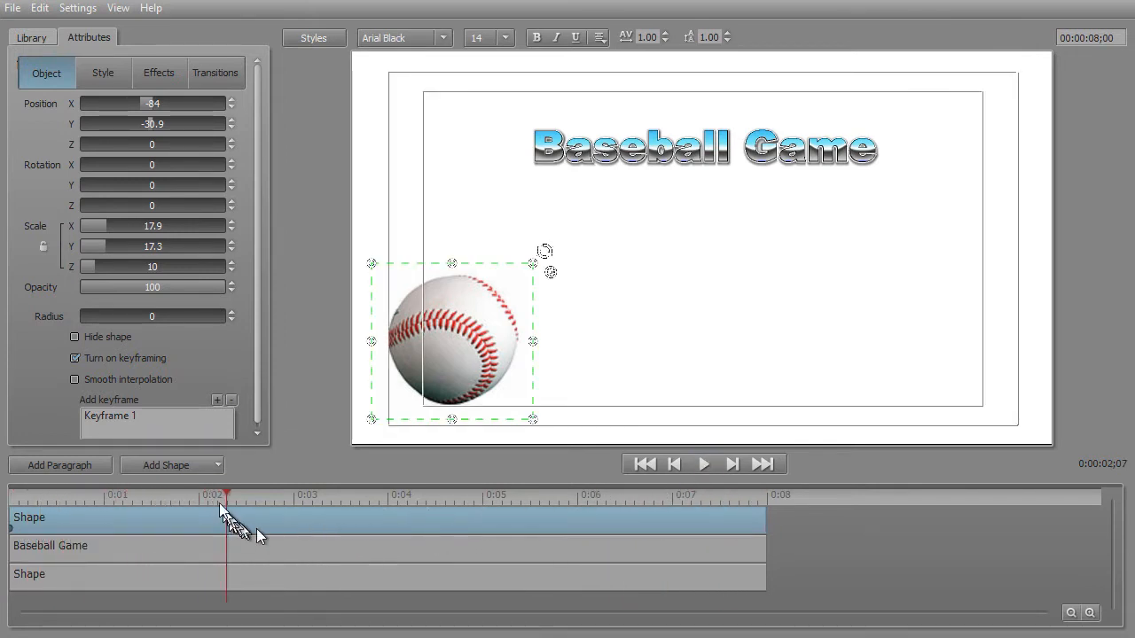
pyautogui.moveTo(355, 398)
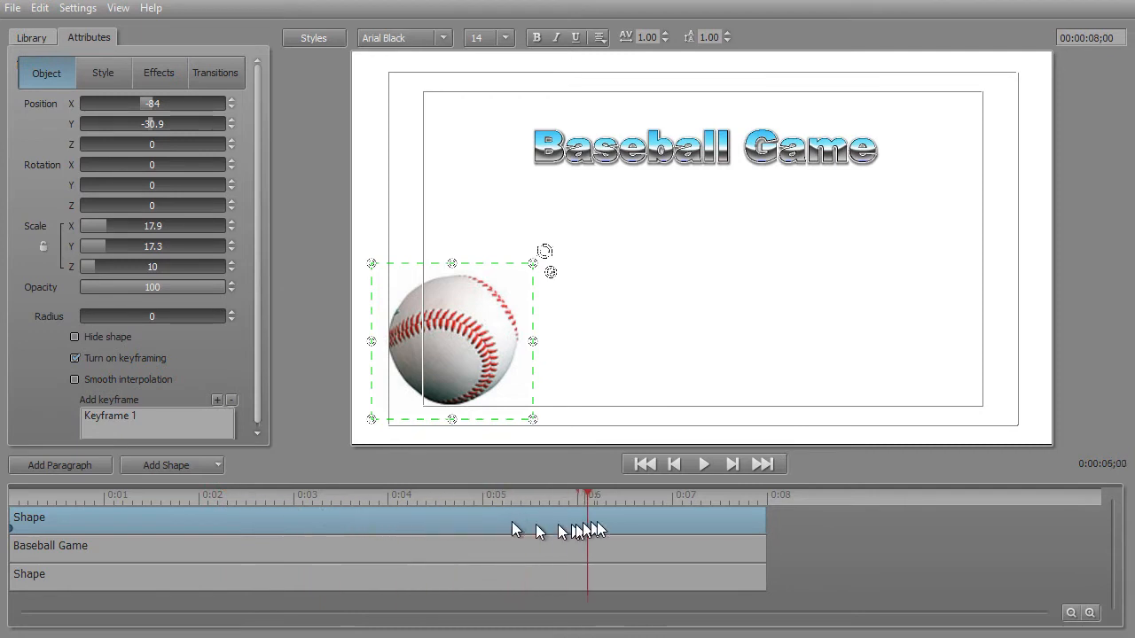
# Step: At the end of the title add Keyframe 2 for the baseball, select it and play a quick preview
pyautogui.click(766, 495)
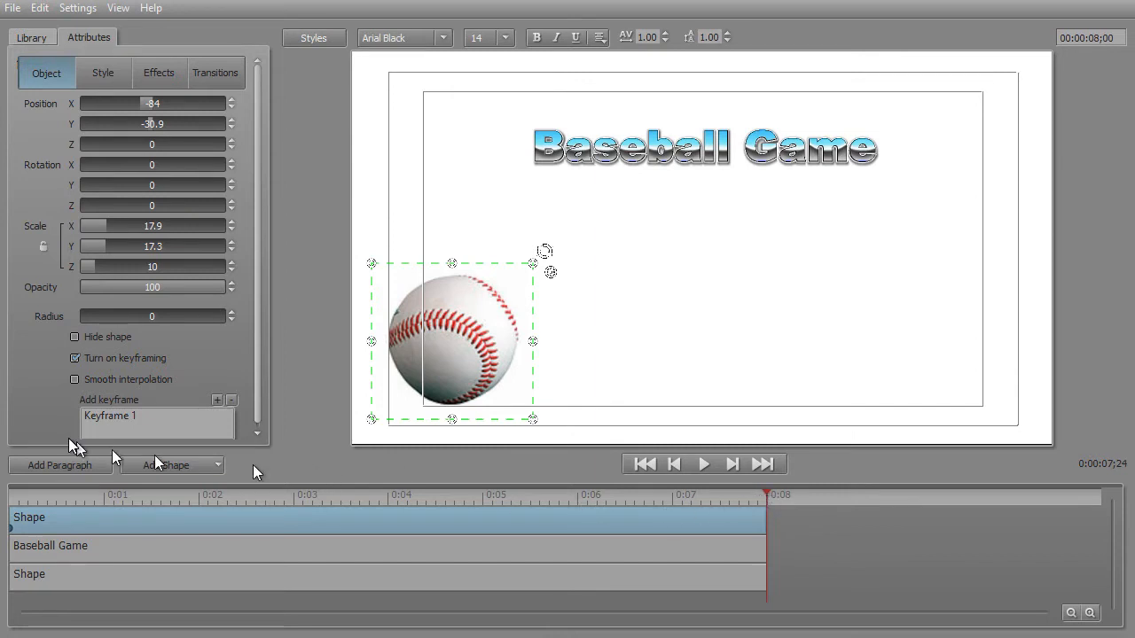
pyautogui.moveTo(248, 394)
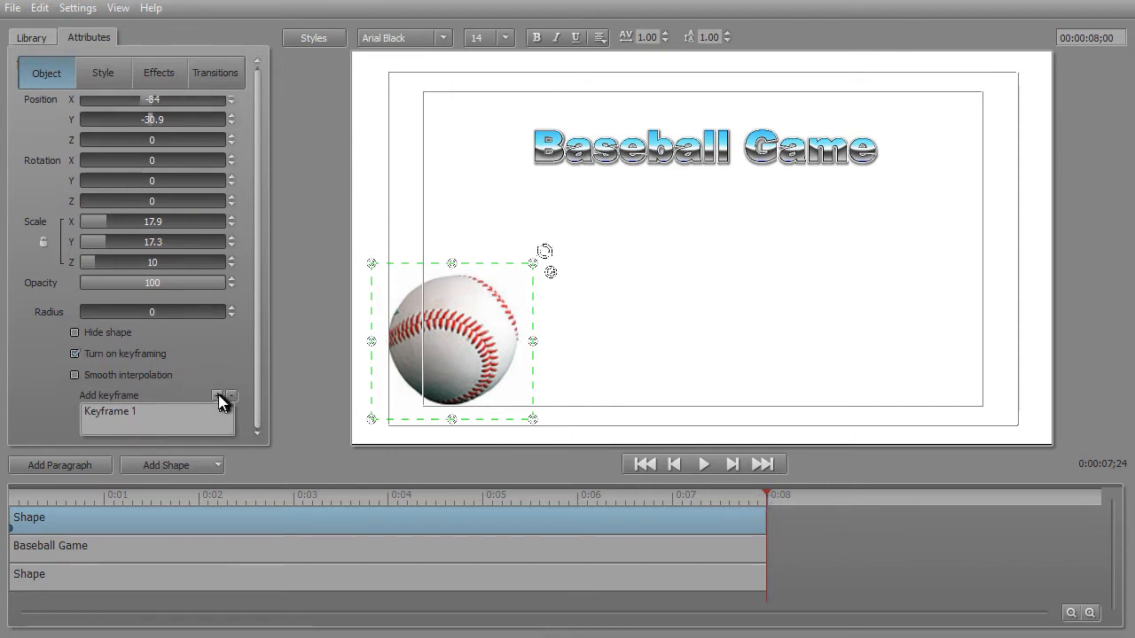
pyautogui.moveTo(220, 398)
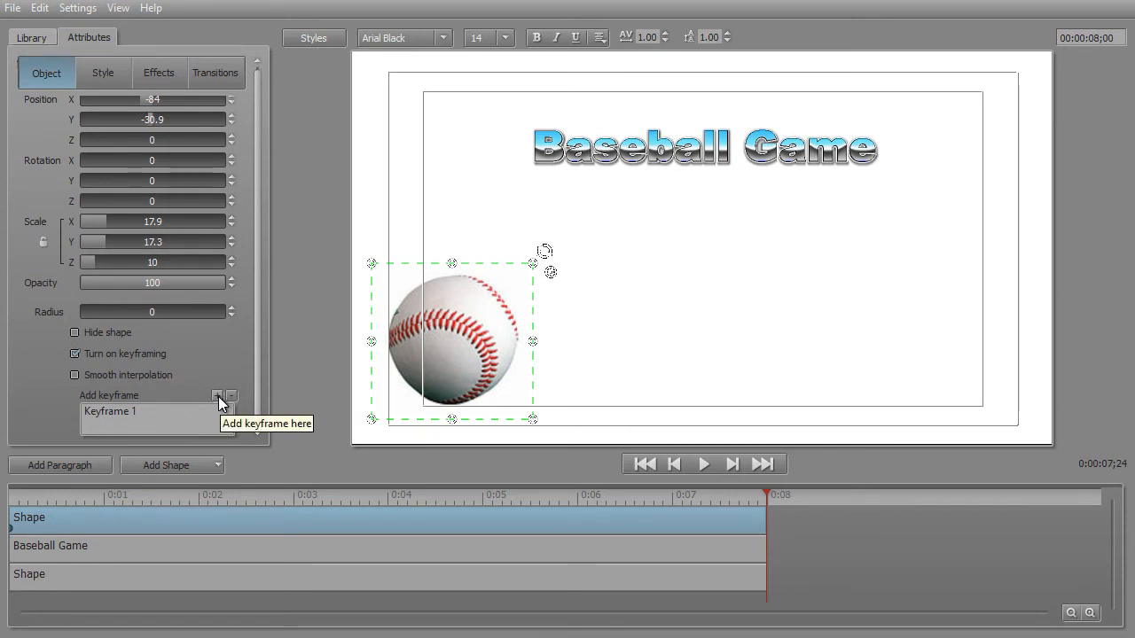
pyautogui.click(216, 395)
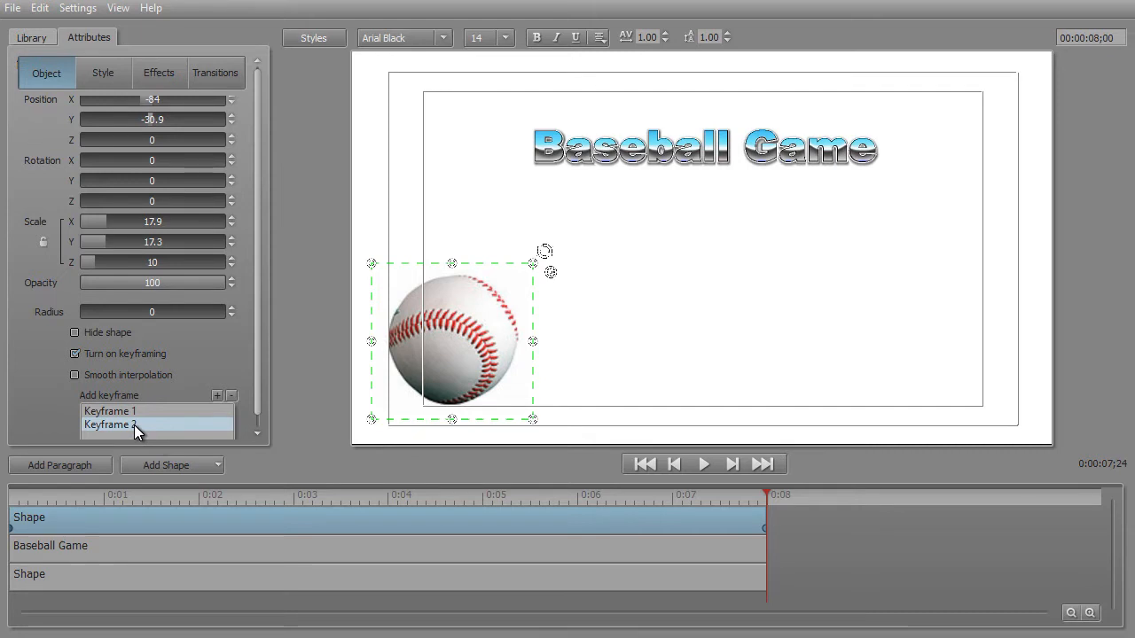
pyautogui.click(110, 425)
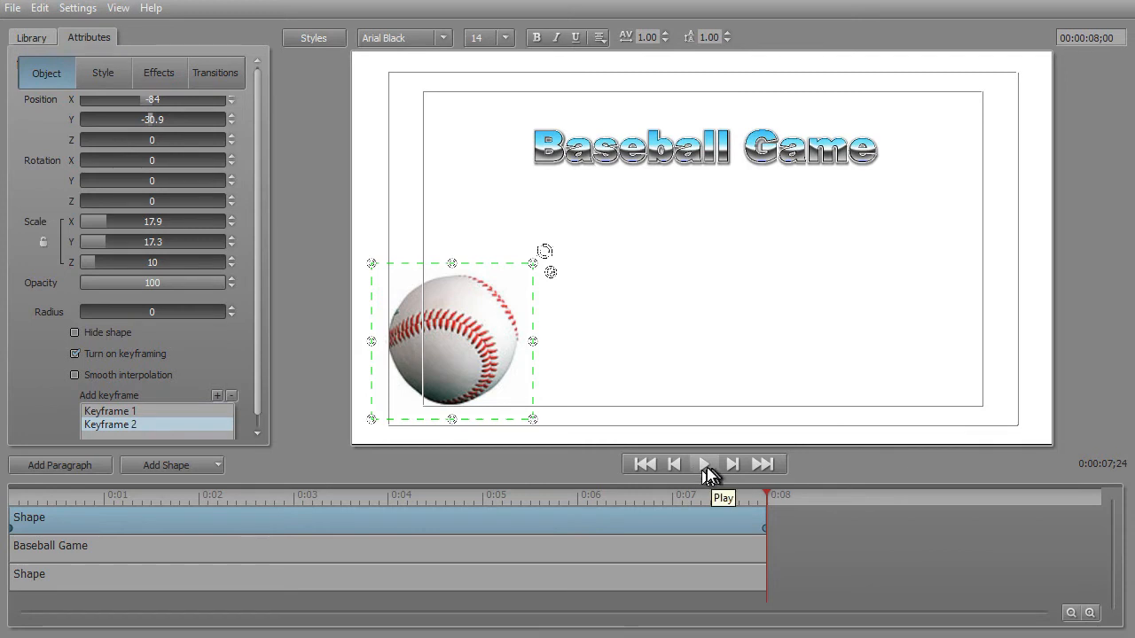
pyautogui.click(703, 465)
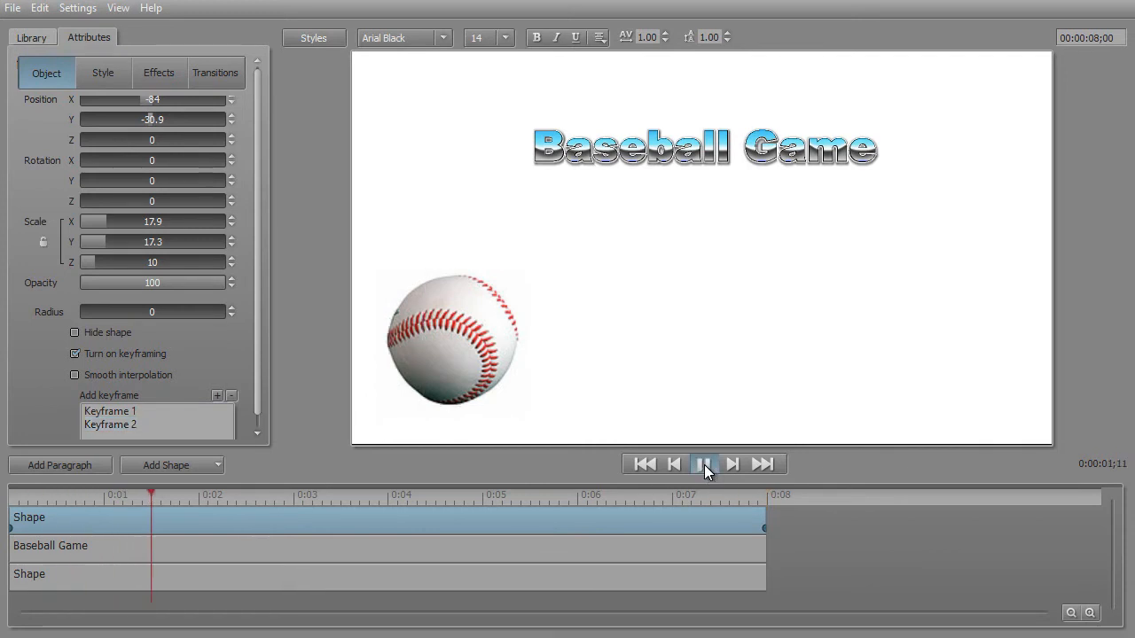
pyautogui.click(703, 463)
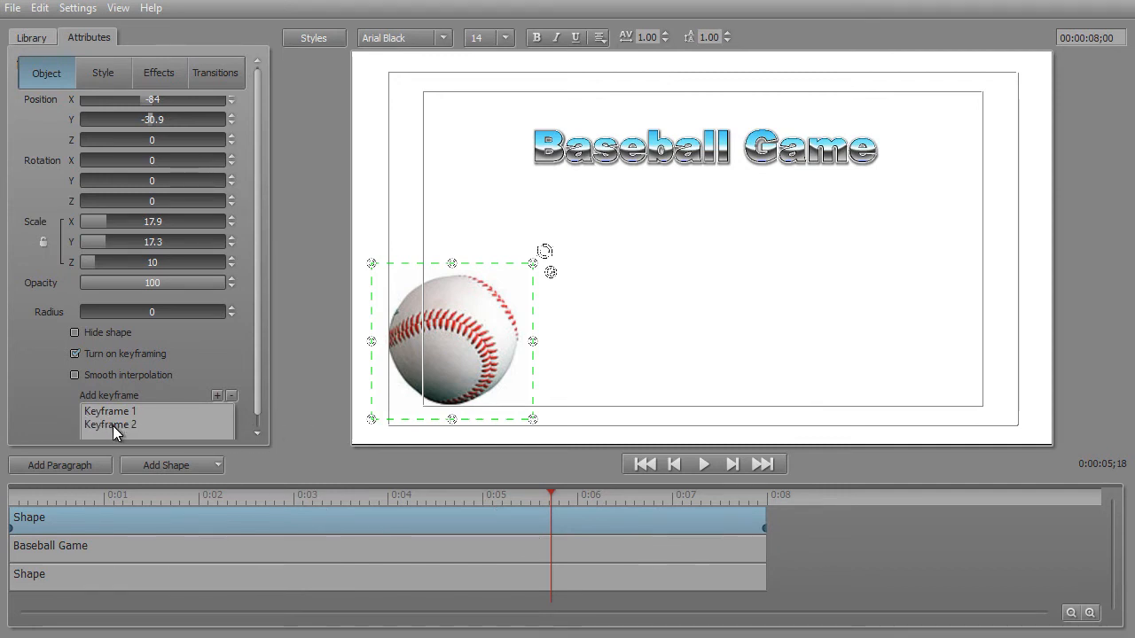
# Step: With Keyframe 2 at the lower right, preview the ball rolling rightward across the frame
pyautogui.click(766, 495)
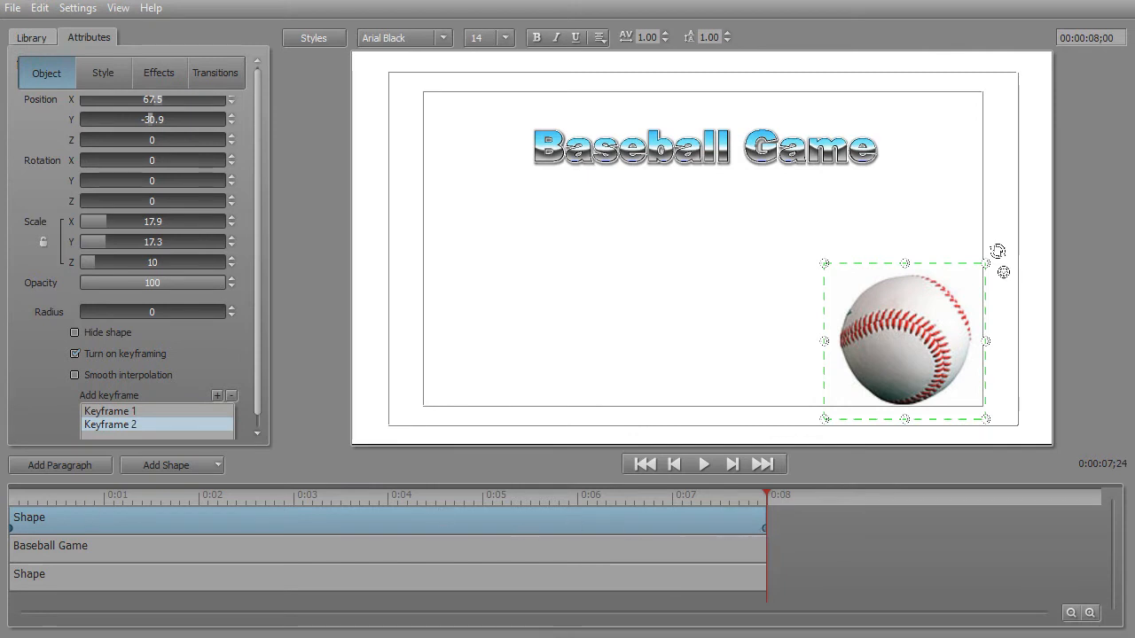
pyautogui.moveTo(830, 564)
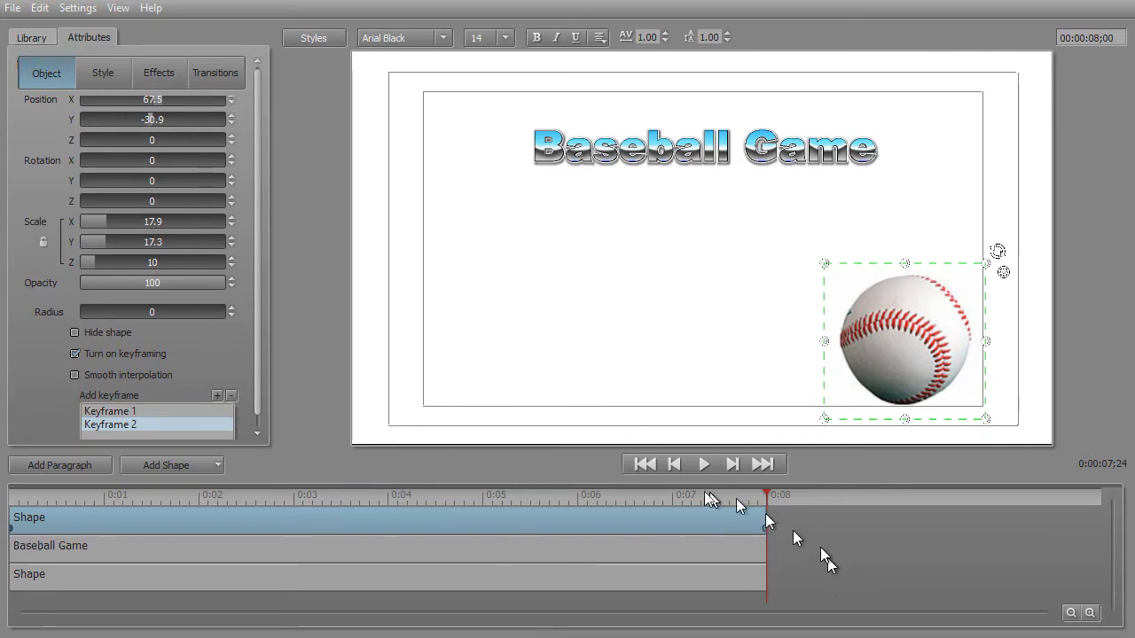
pyautogui.click(702, 465)
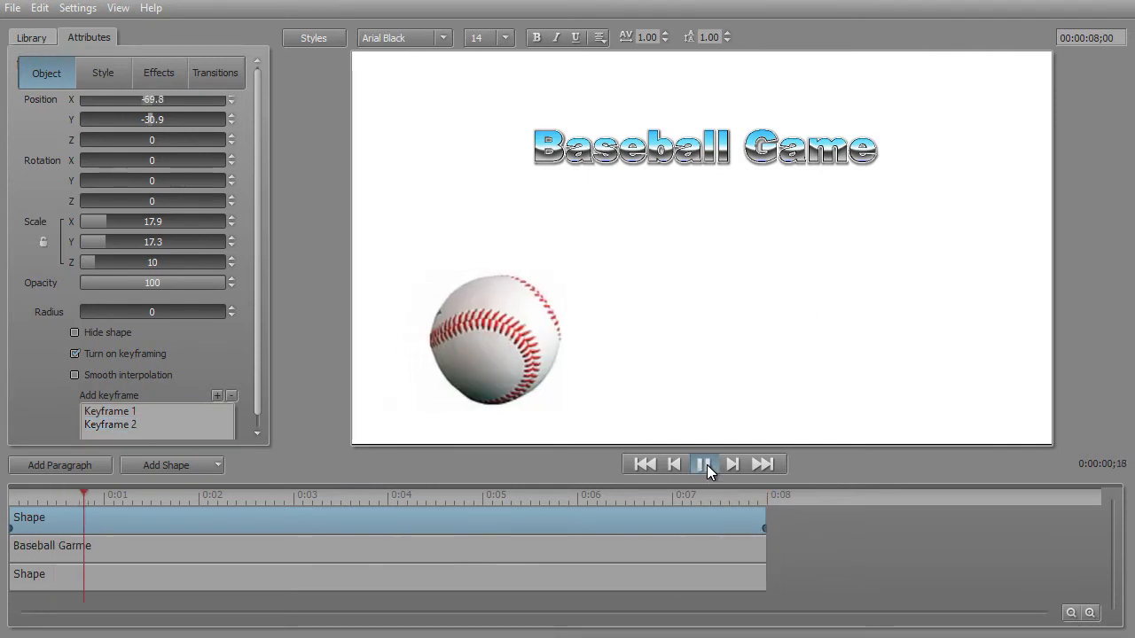
pyautogui.click(703, 464)
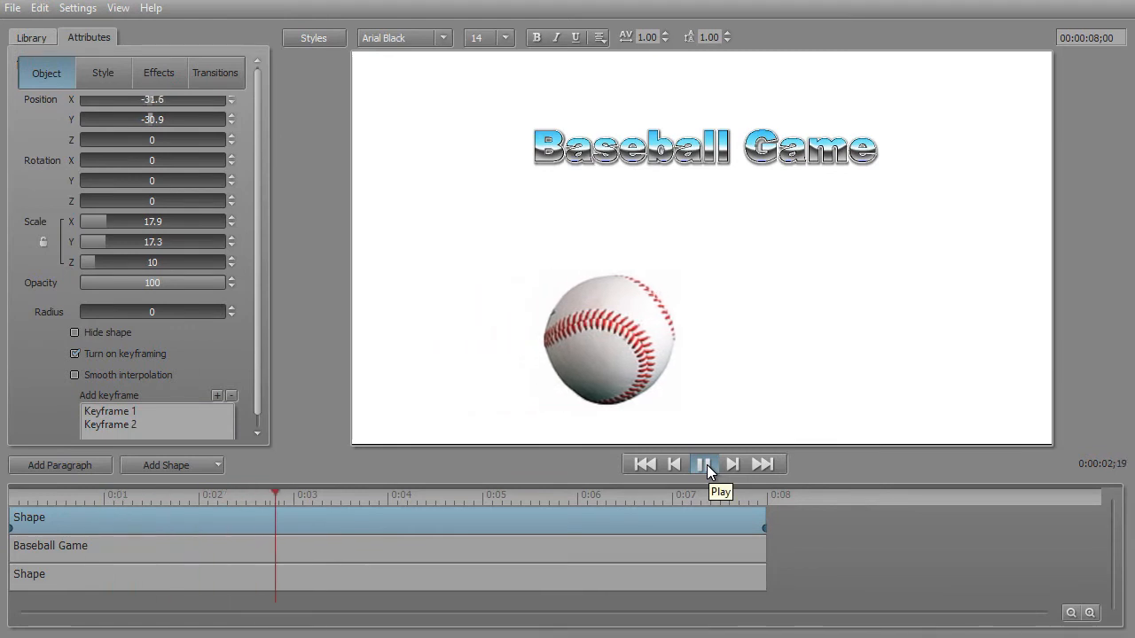
pyautogui.click(702, 463)
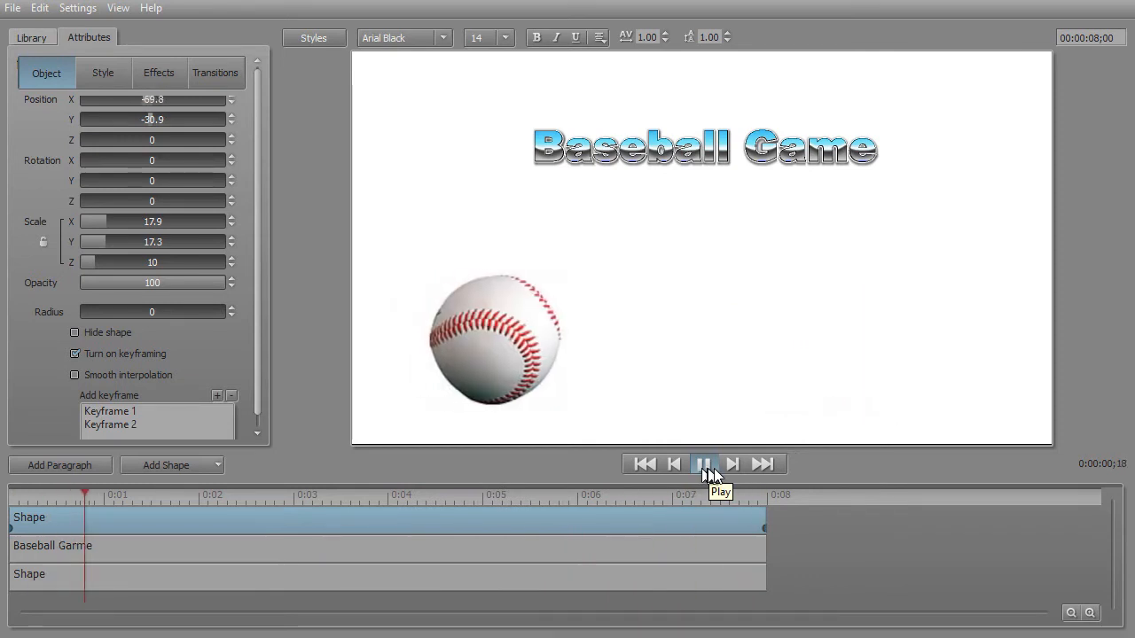
pyautogui.click(703, 465)
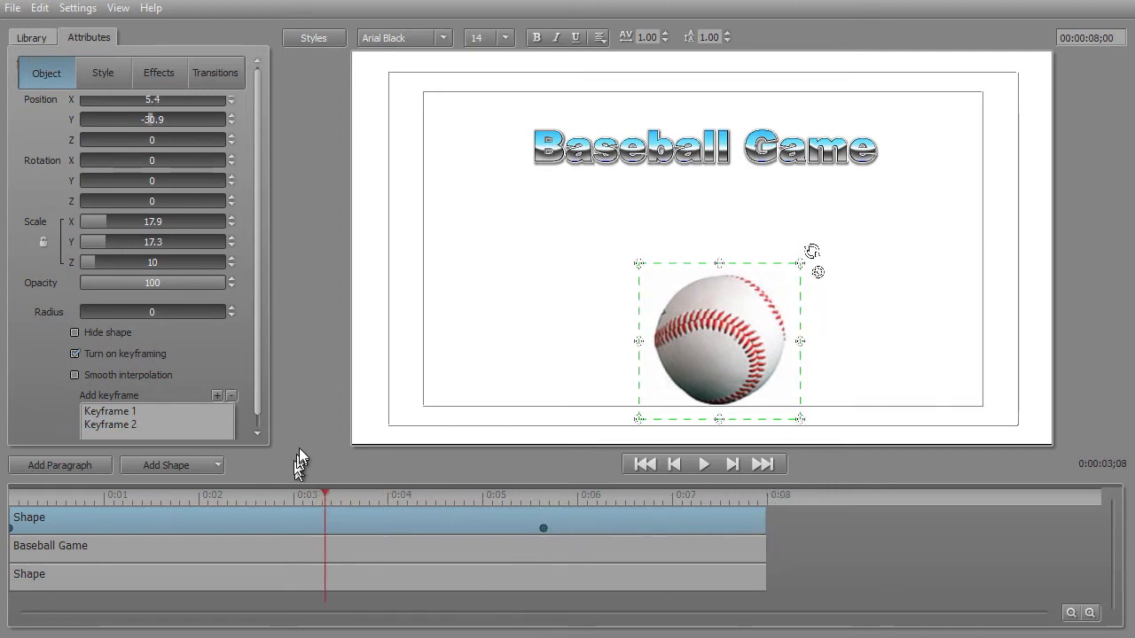
pyautogui.click(703, 465)
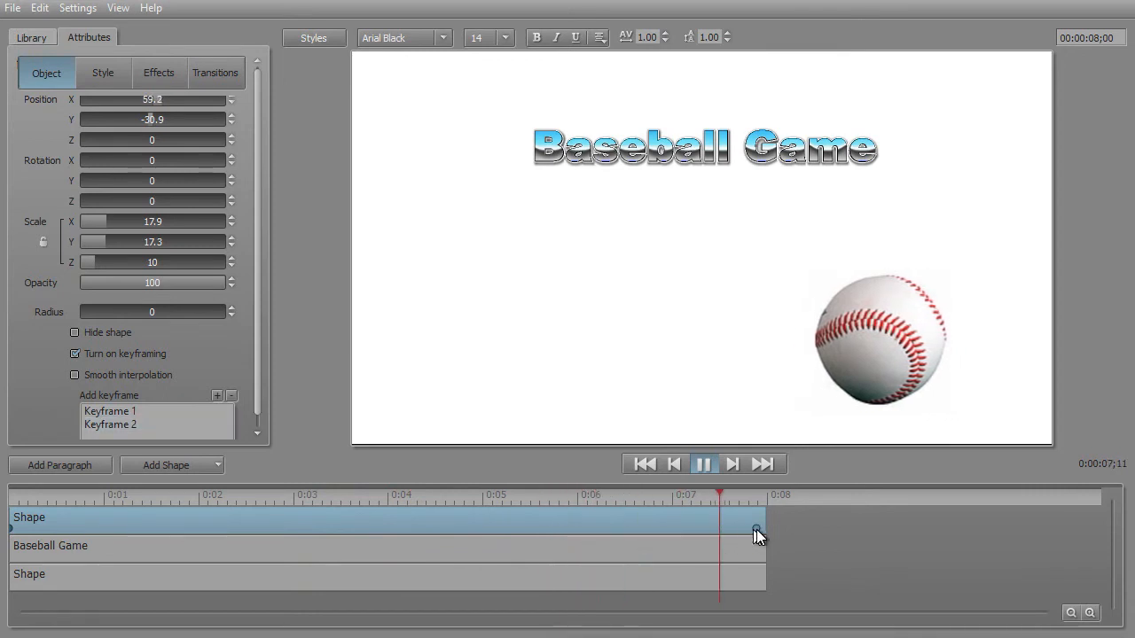
pyautogui.click(149, 493)
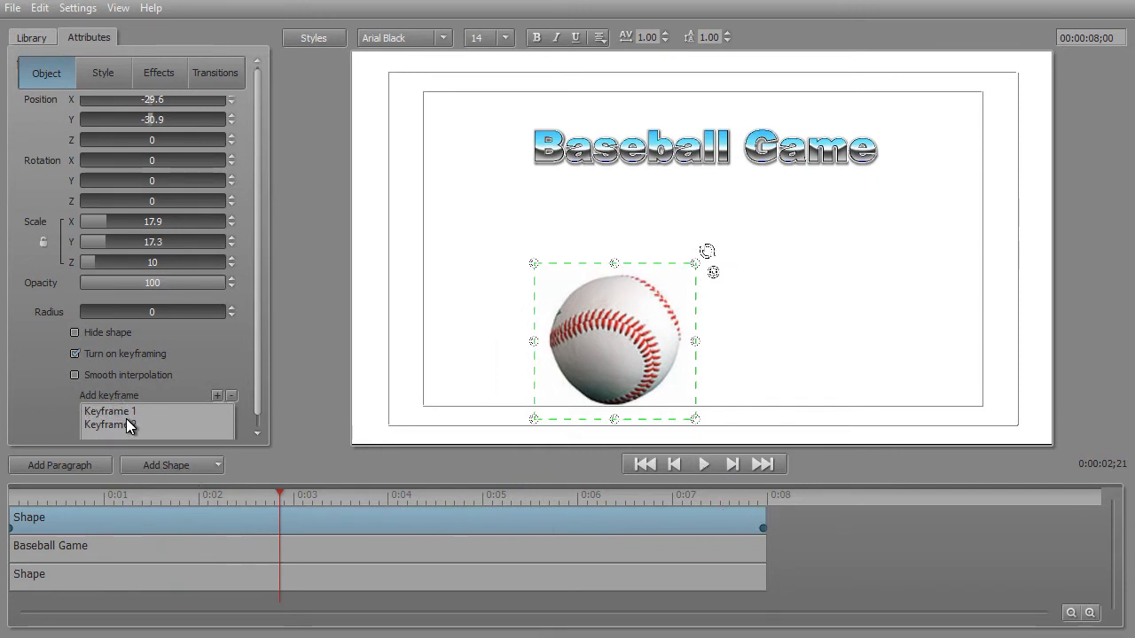
# Step: On Keyframe 2 drag Z Rotation to -360 so the ball spins a full turn while rolling
pyautogui.click(110, 426)
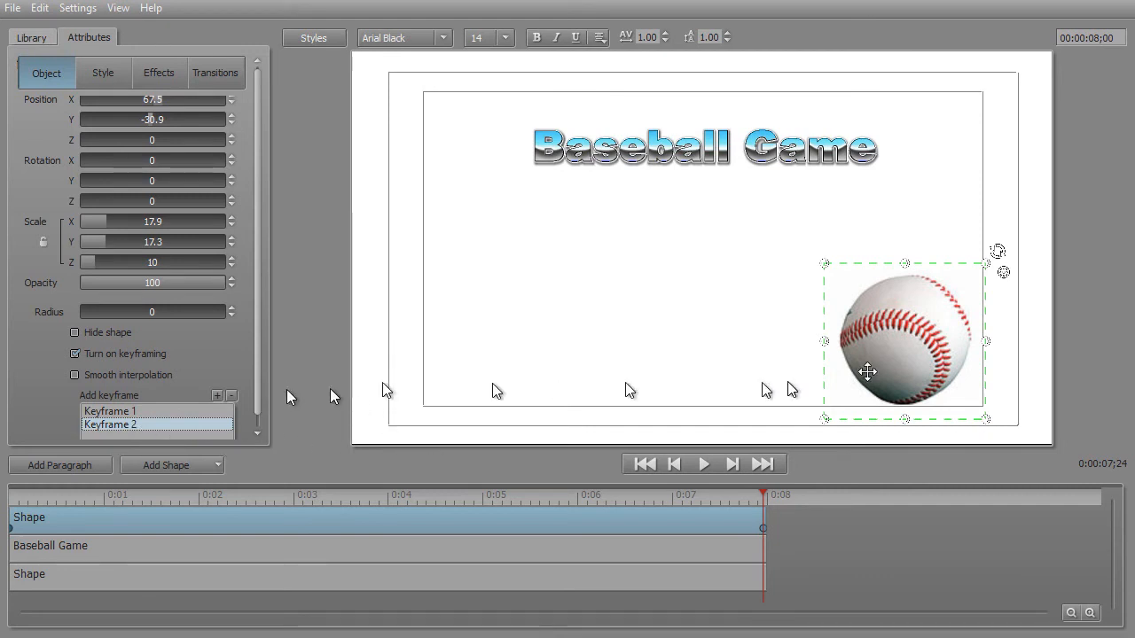
pyautogui.moveTo(195, 341)
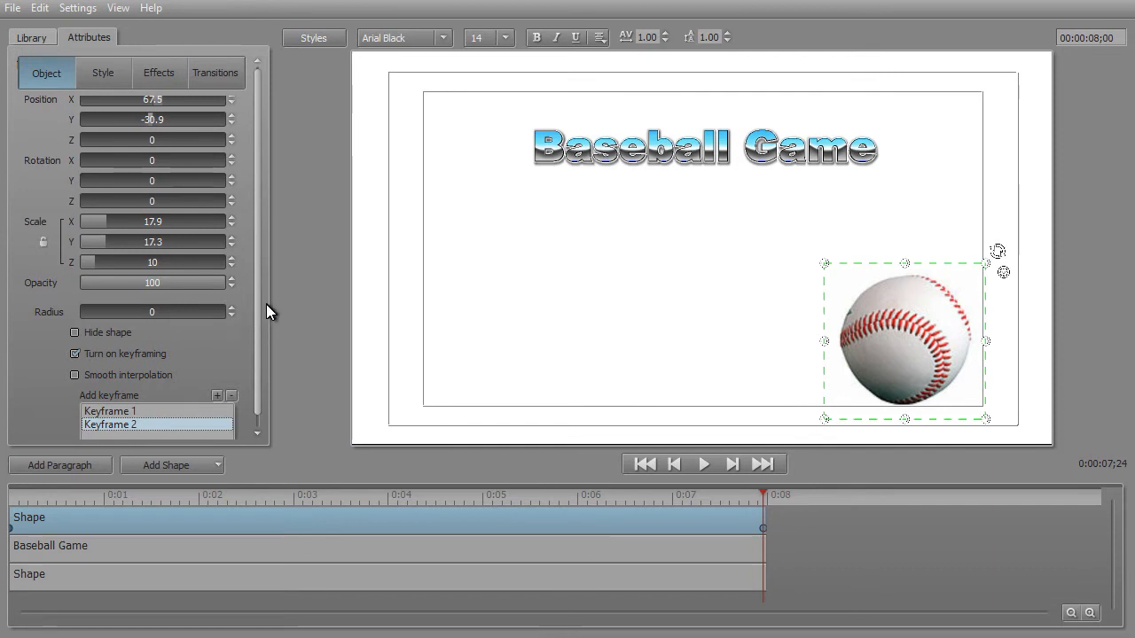
pyautogui.moveTo(780, 541)
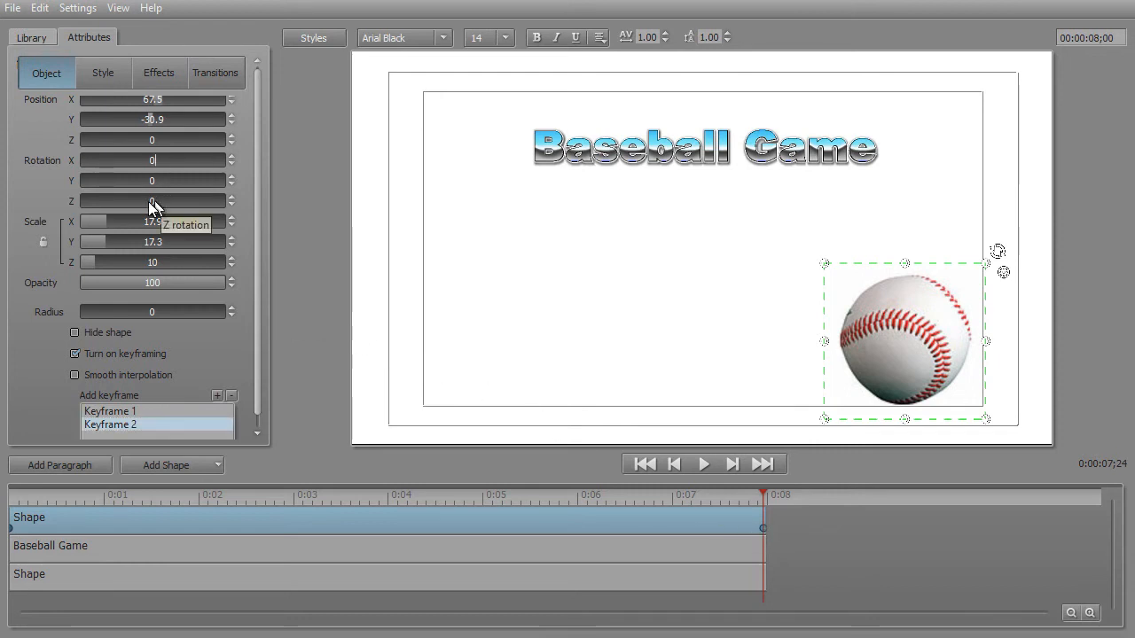
pyautogui.moveTo(151, 202); pyautogui.dragTo(103, 202)
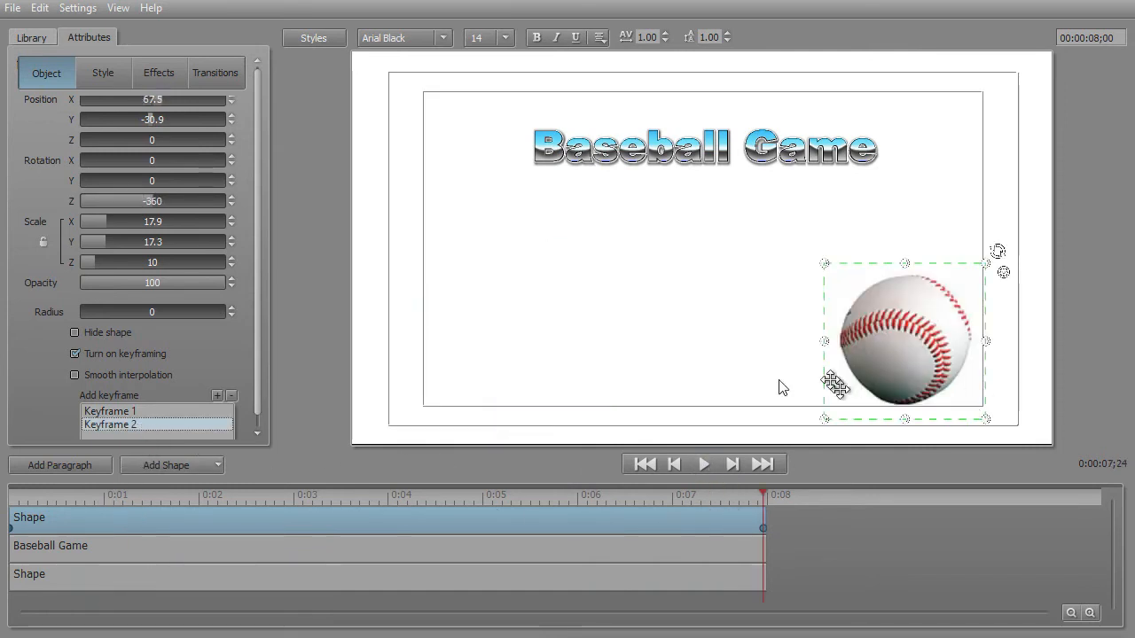
pyautogui.moveTo(898, 170)
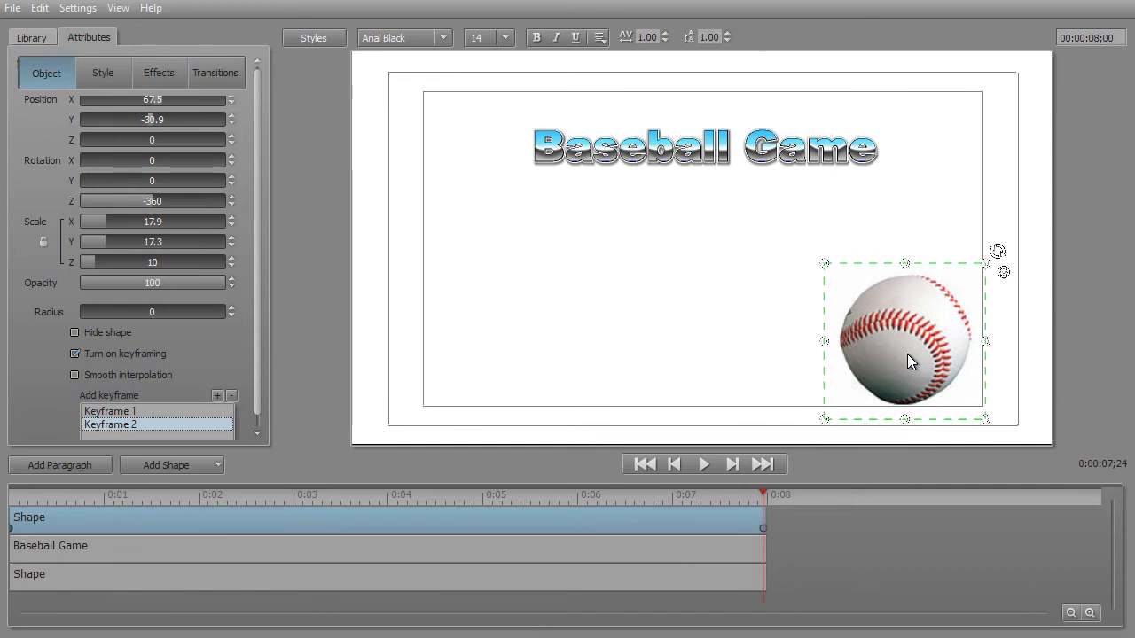
pyautogui.moveTo(106, 458)
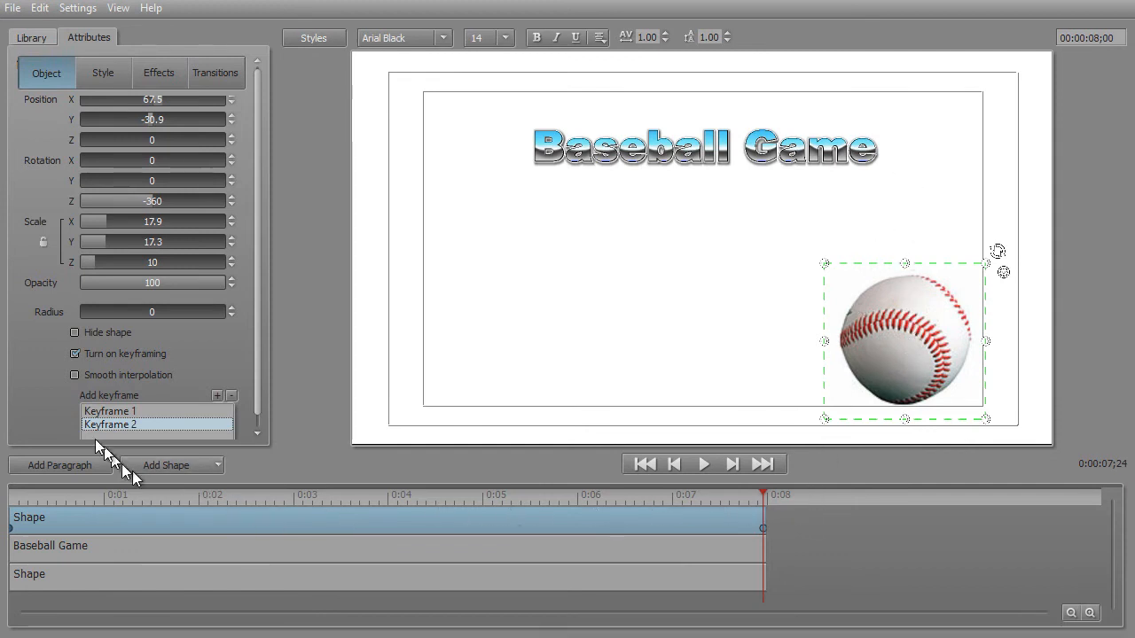
pyautogui.moveTo(121, 132)
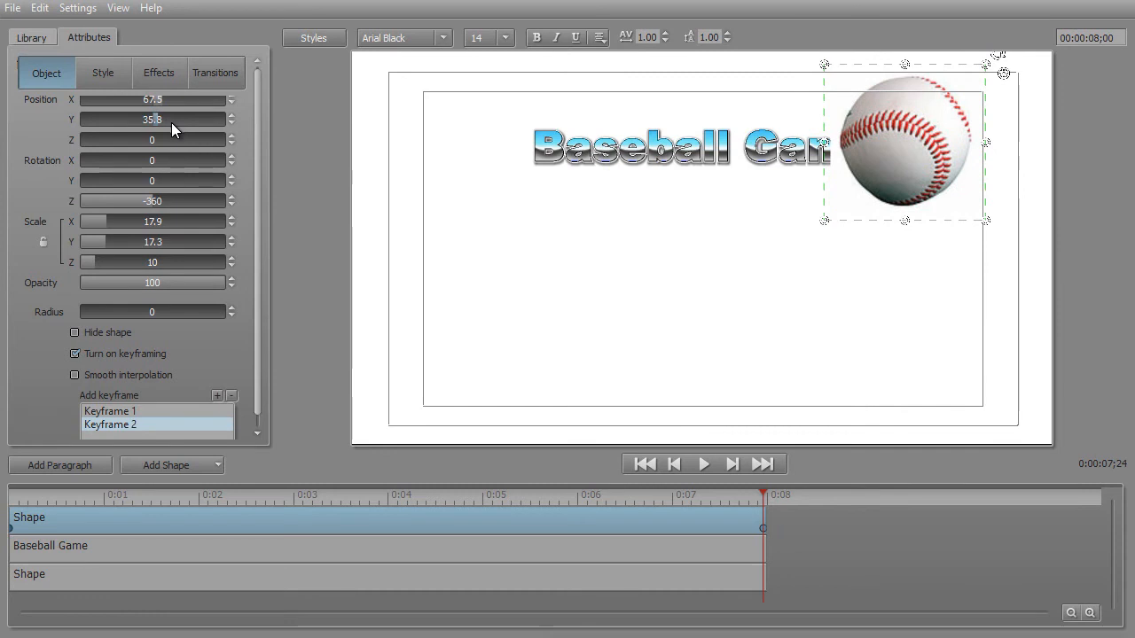
# Step: Preview the ball rolling and flying up to the top right beside the title
pyautogui.click(702, 465)
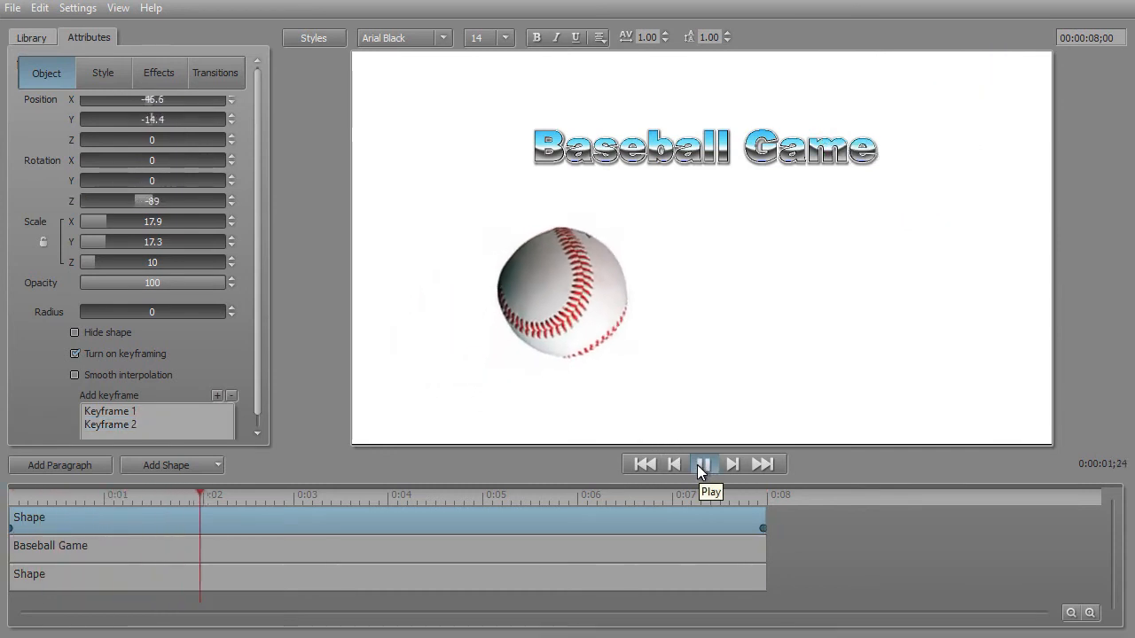
pyautogui.click(702, 465)
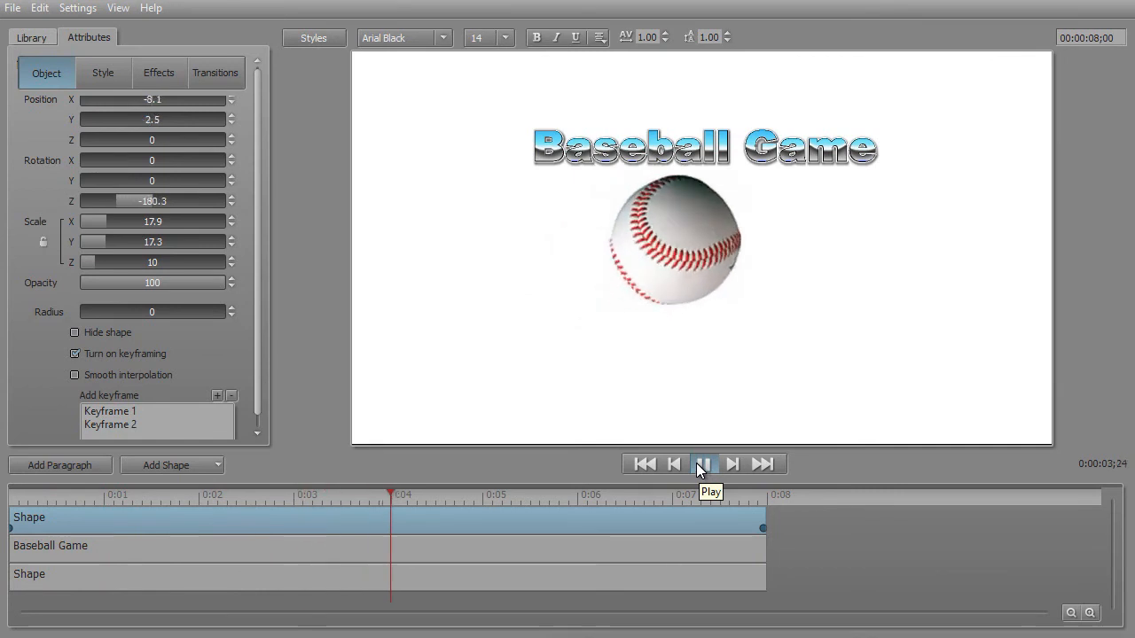
pyautogui.click(703, 465)
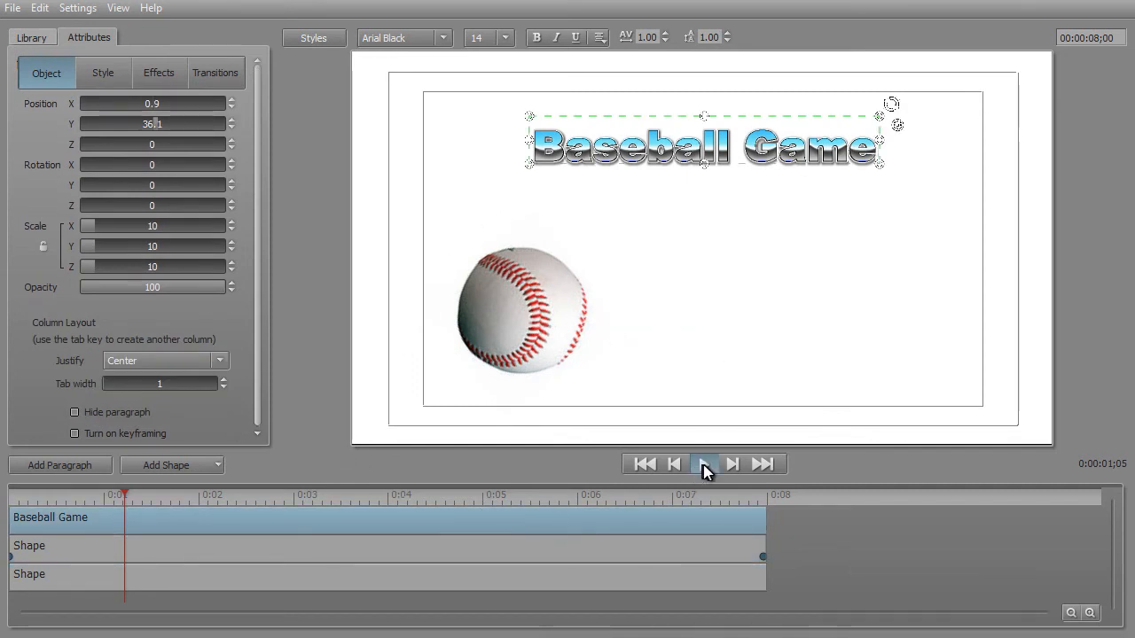
# Step: Preview the ball passing behind the Baseball Game text after reordering the tracks
pyautogui.click(702, 464)
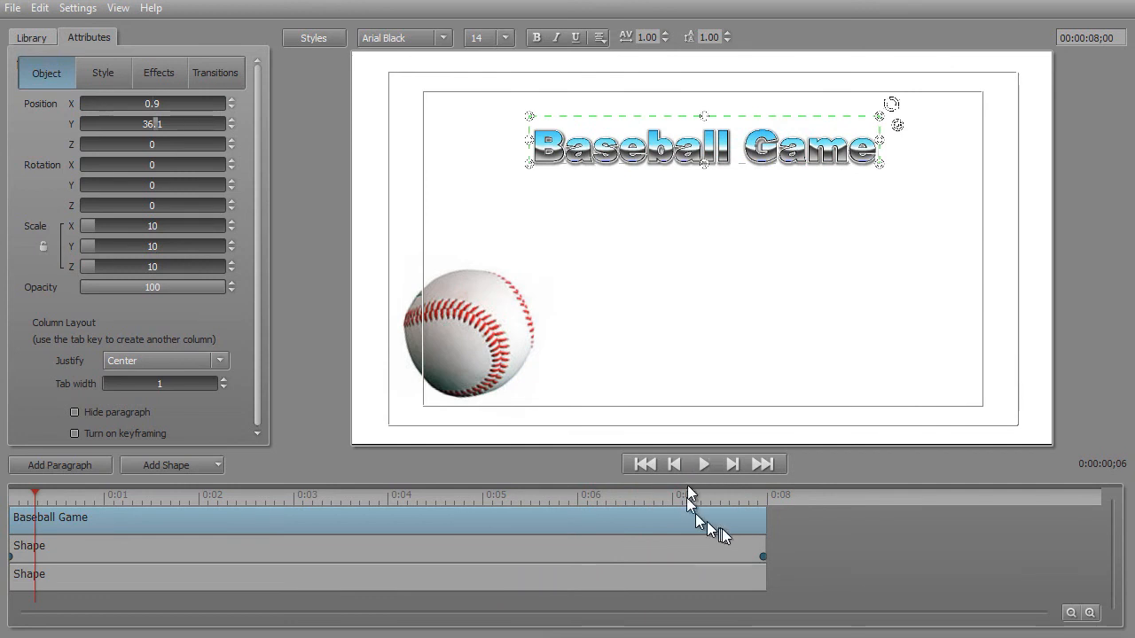
pyautogui.moveTo(185, 564)
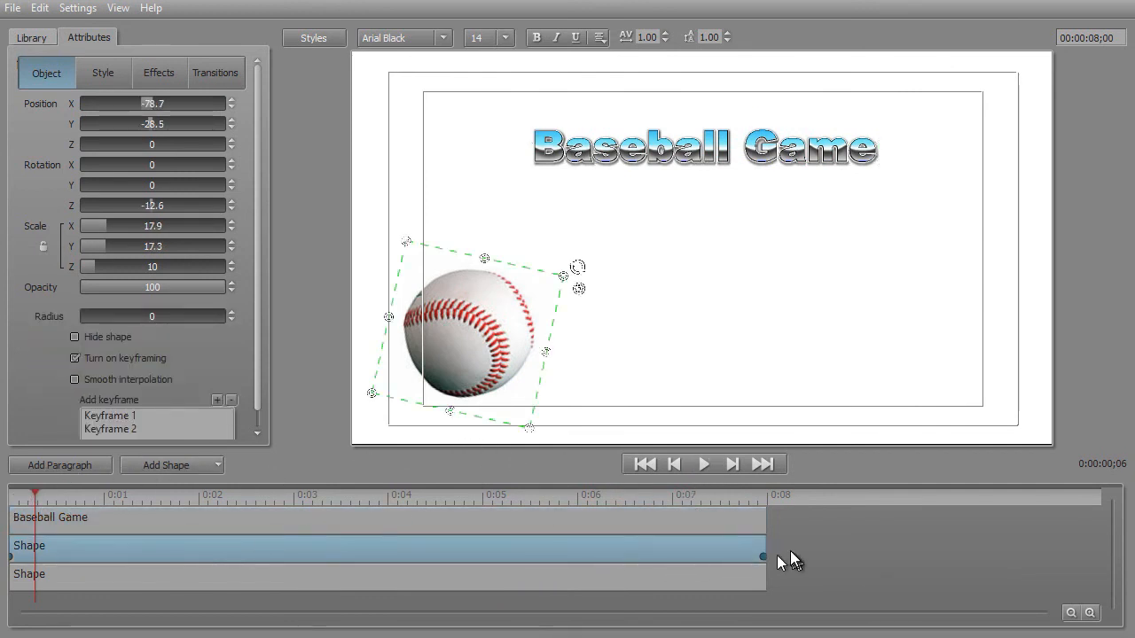
# Step: Select the baseball's Keyframe 2 to set its Scale X, Y, Z down to 0.1
pyautogui.click(110, 430)
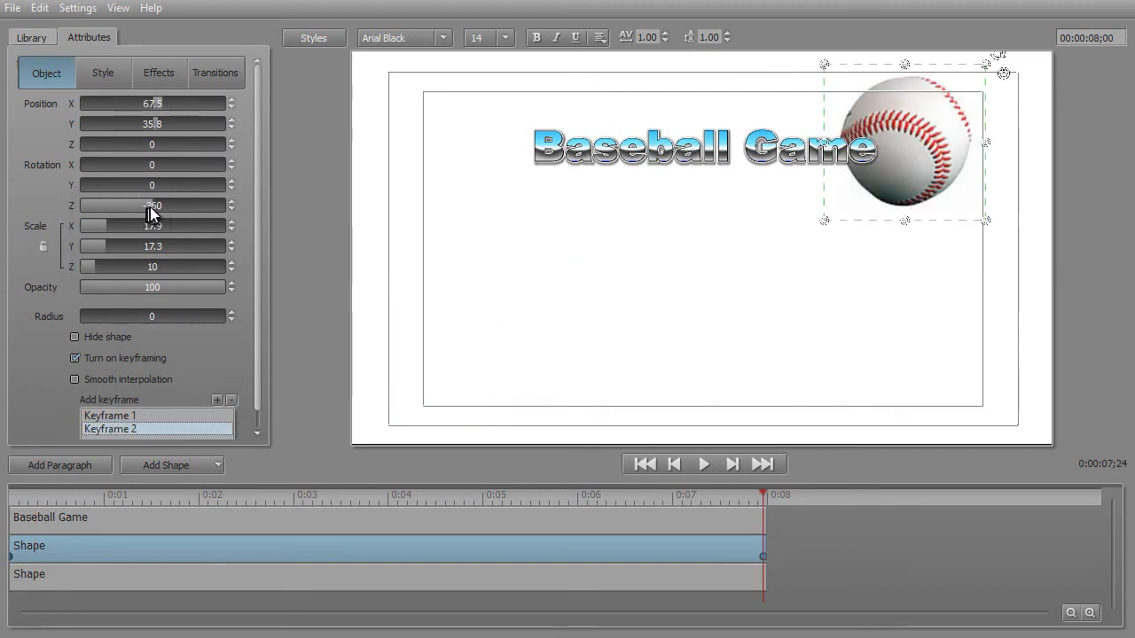
pyautogui.moveTo(156, 213)
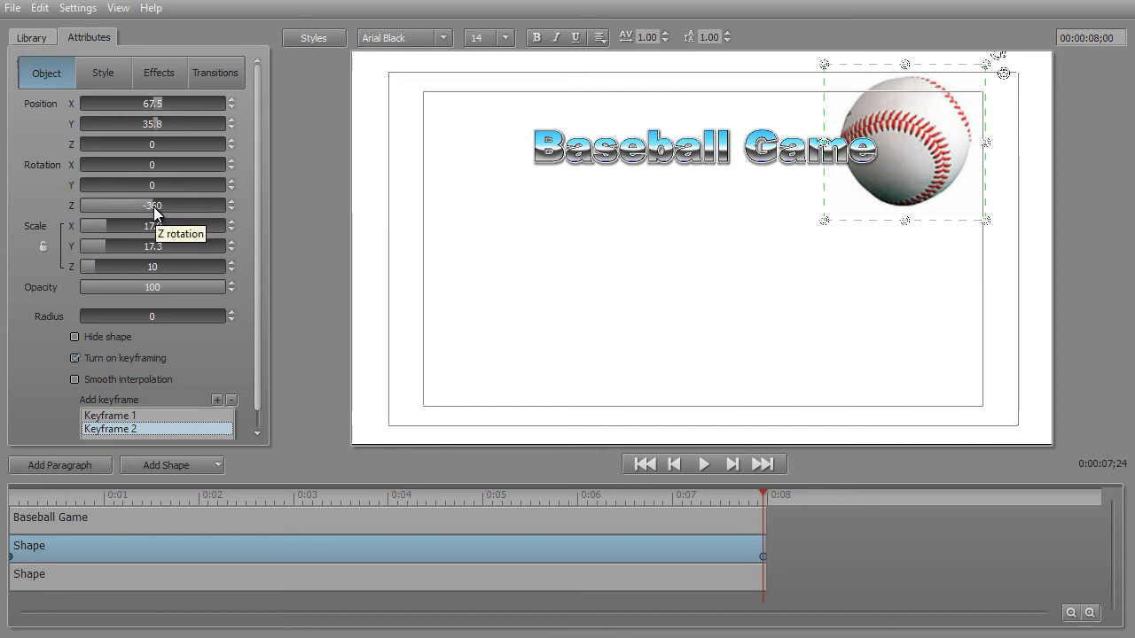
pyautogui.moveTo(816, 235)
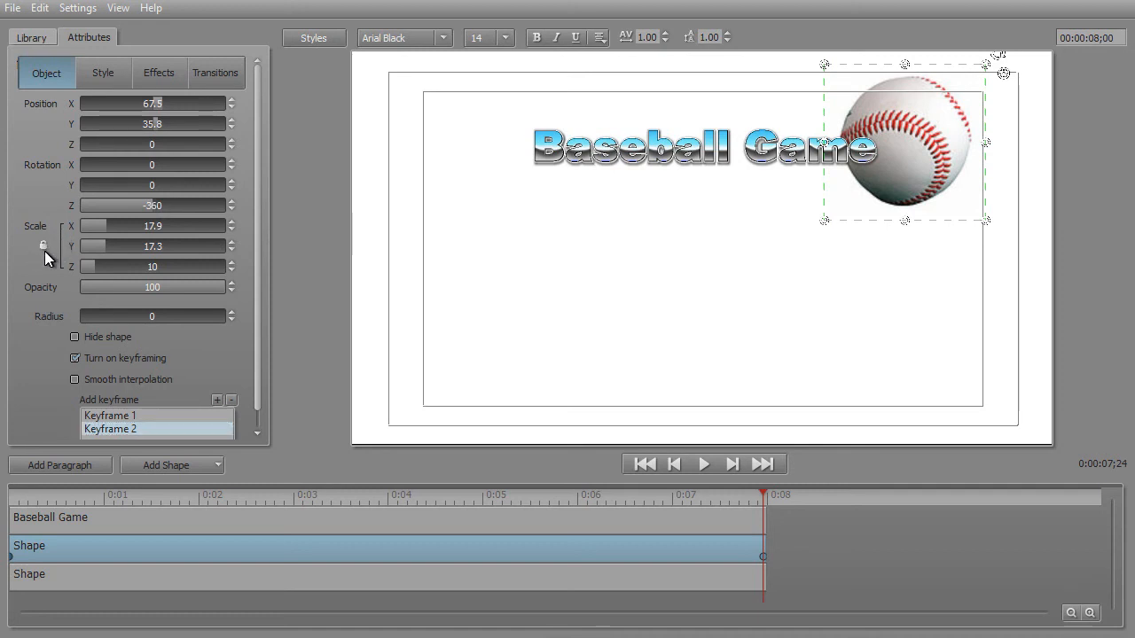
pyautogui.moveTo(105, 234)
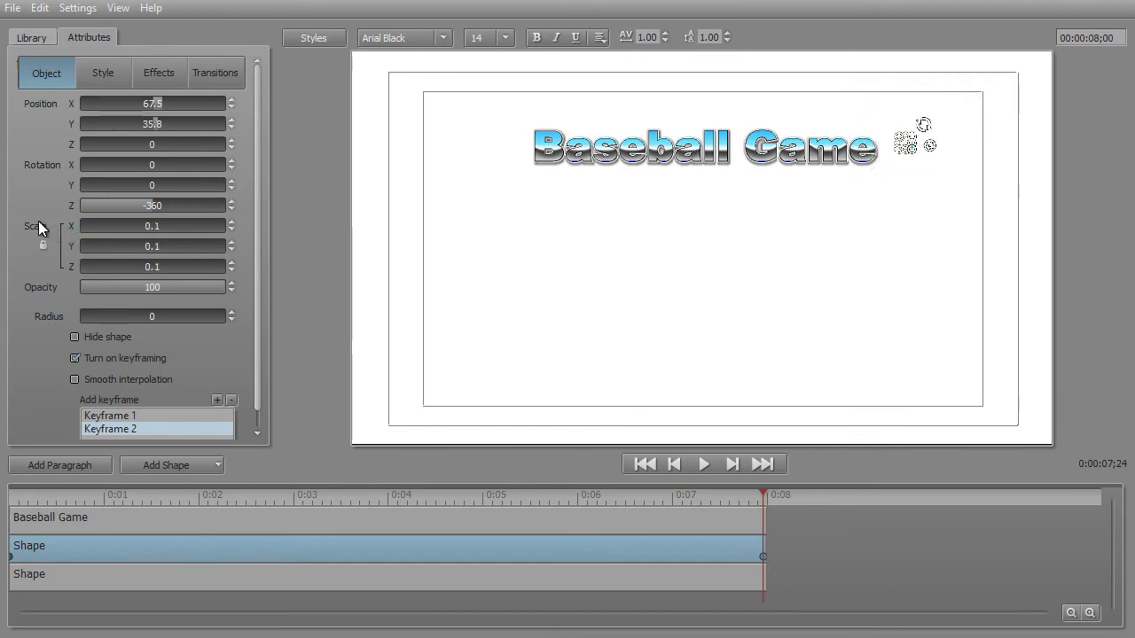
pyautogui.moveTo(926, 583)
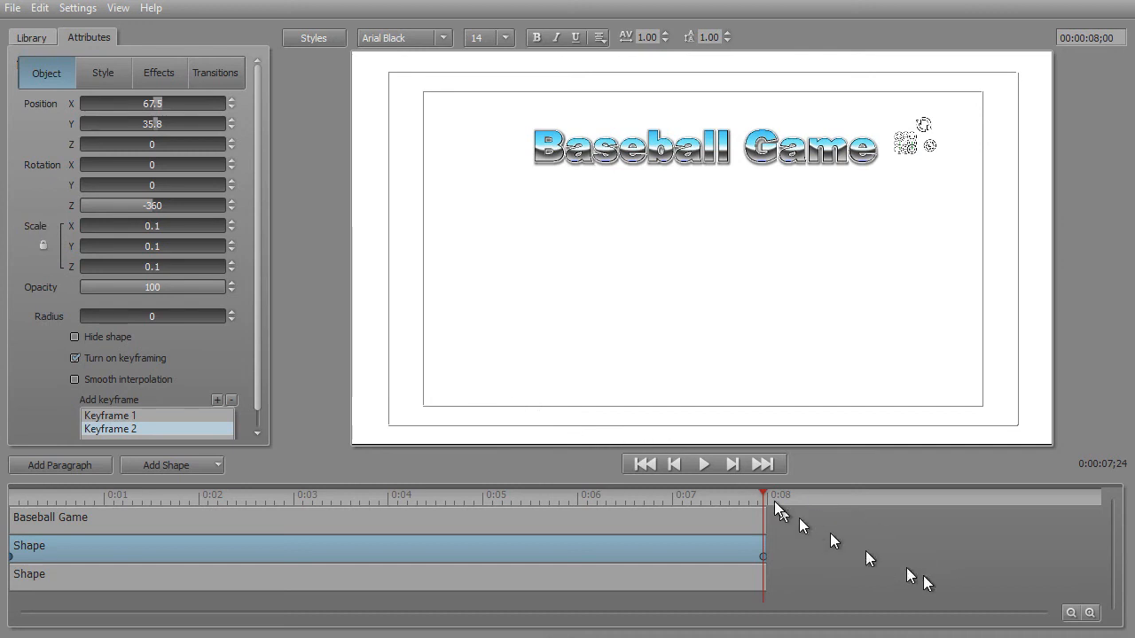
pyautogui.click(703, 465)
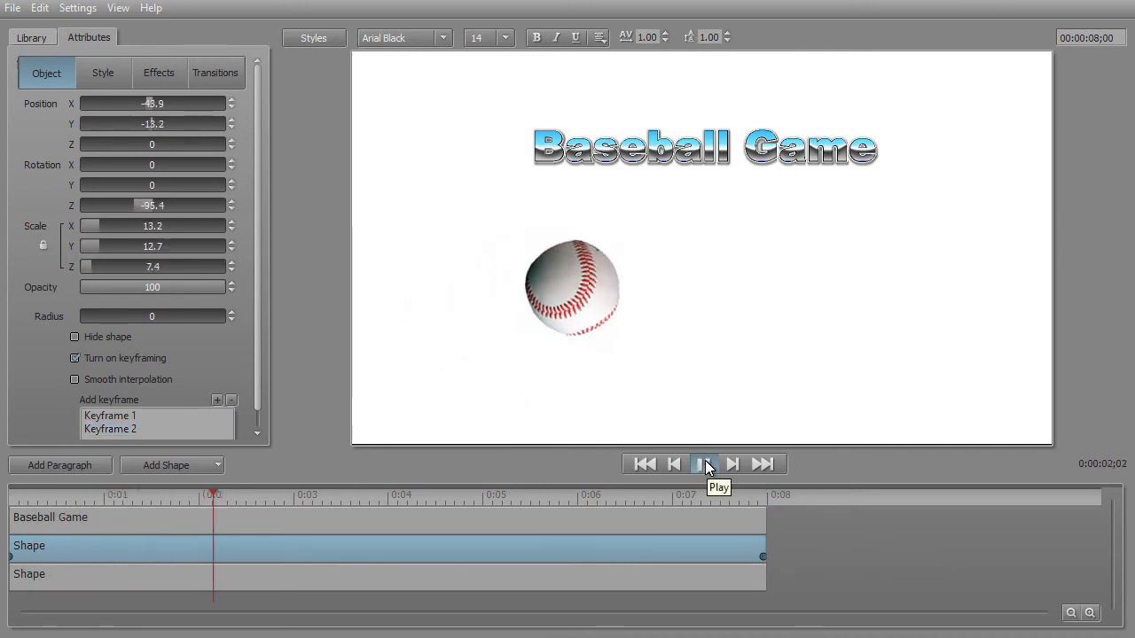
pyautogui.click(706, 465)
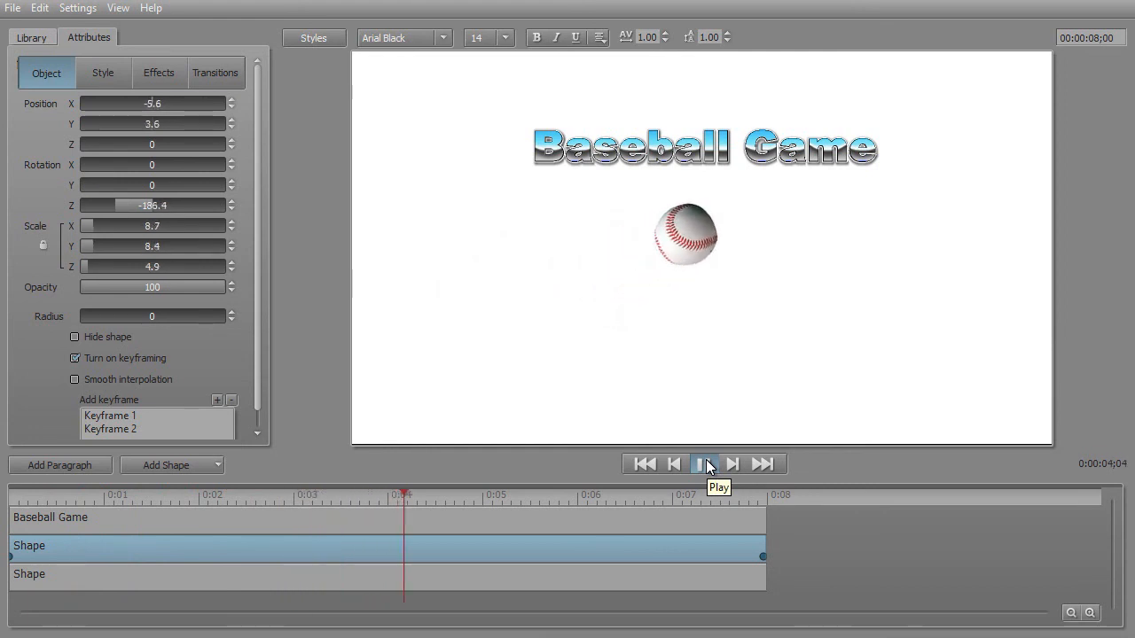
pyautogui.click(706, 465)
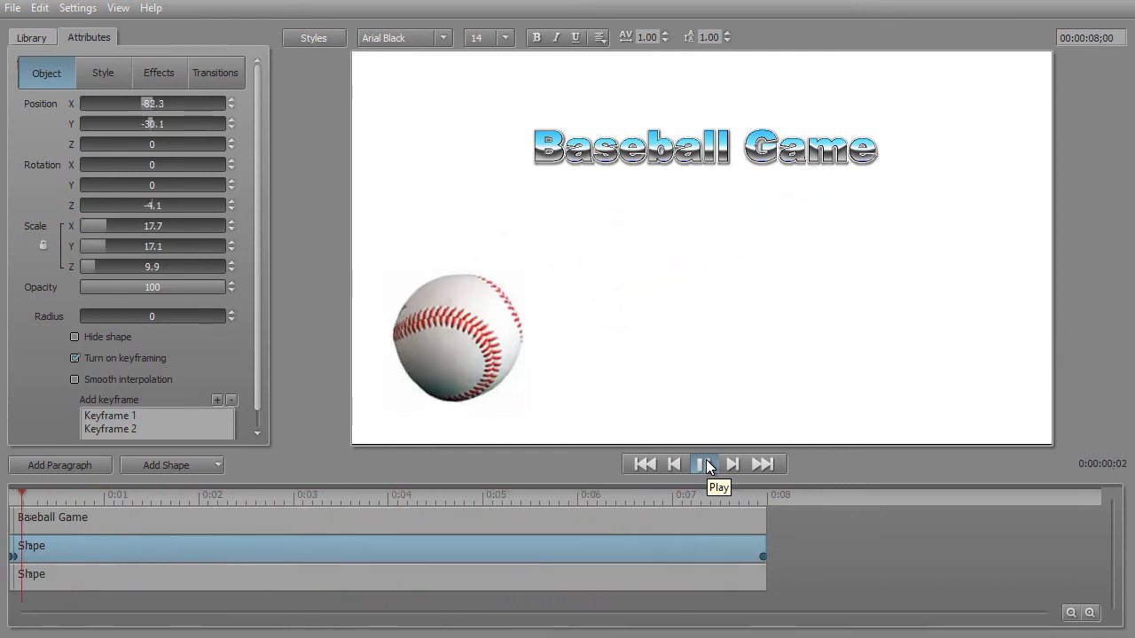
pyautogui.click(704, 463)
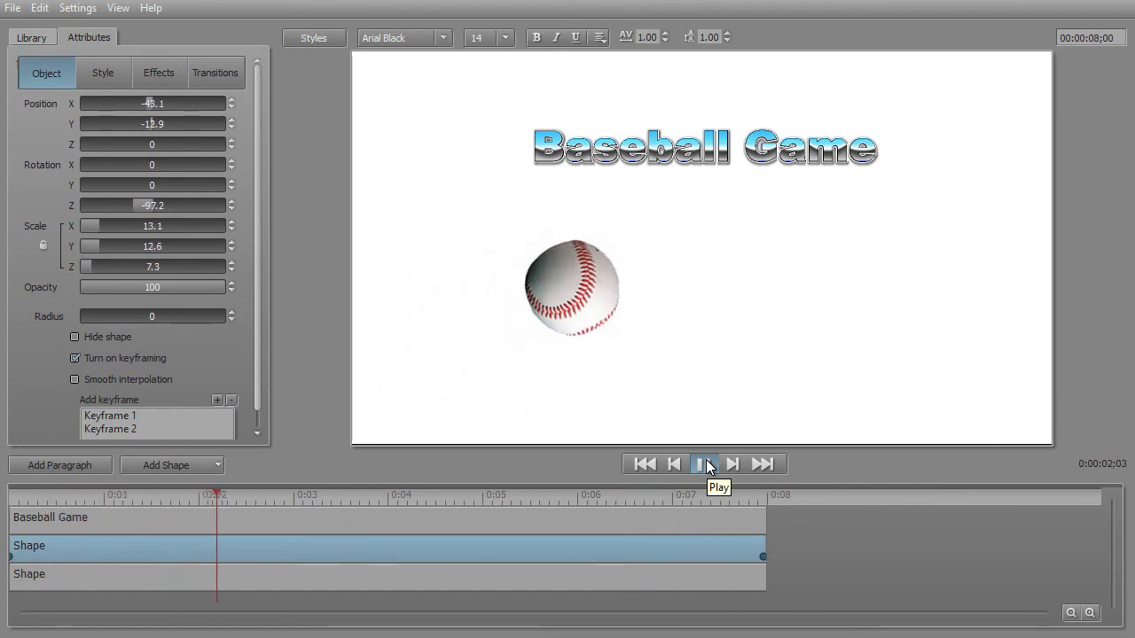
pyautogui.click(702, 465)
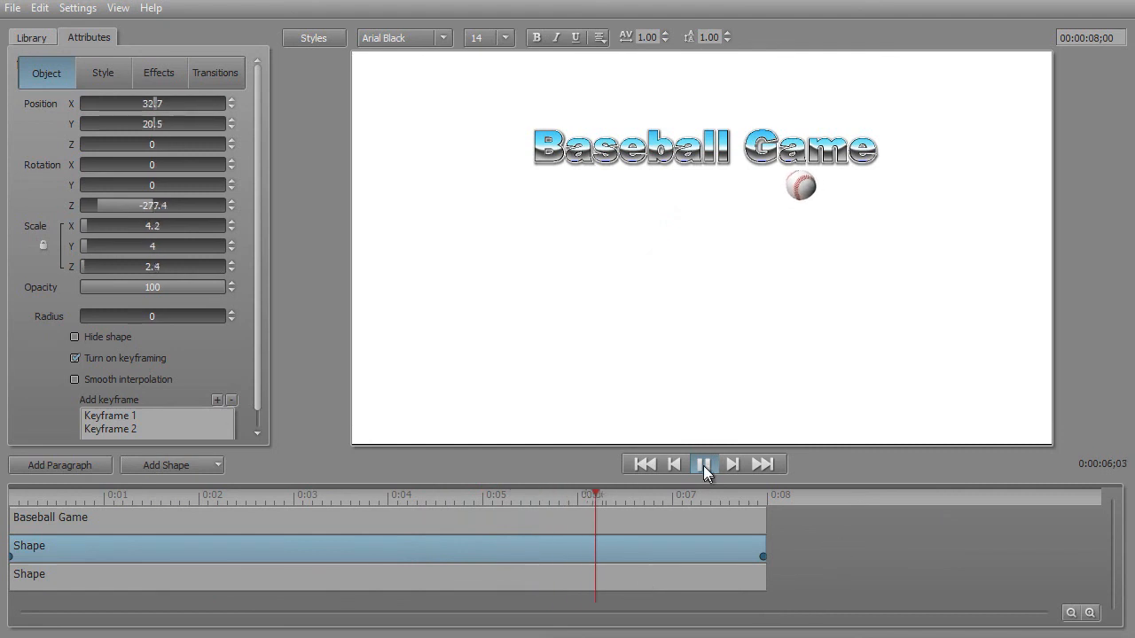
pyautogui.click(702, 464)
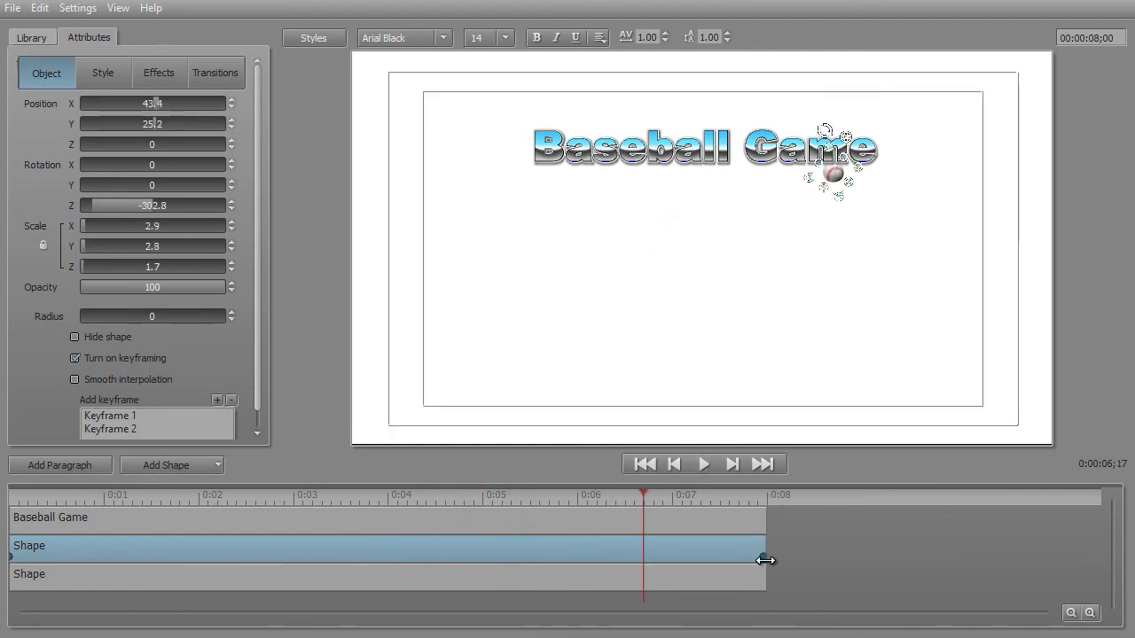